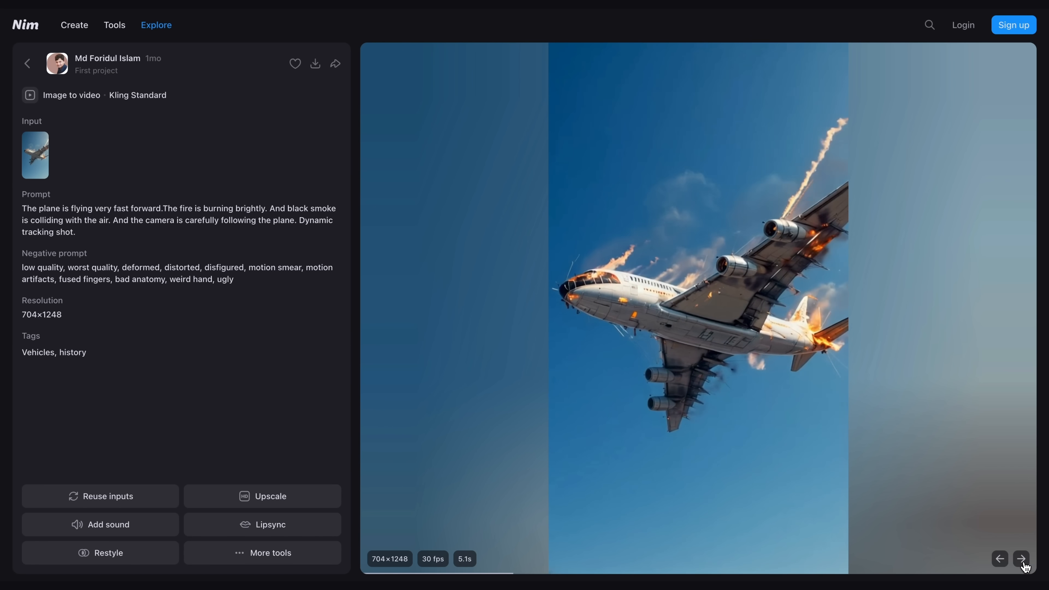
Step through two Explore example clips, view the image model list, and return to the nim.video home page.
click(1021, 559)
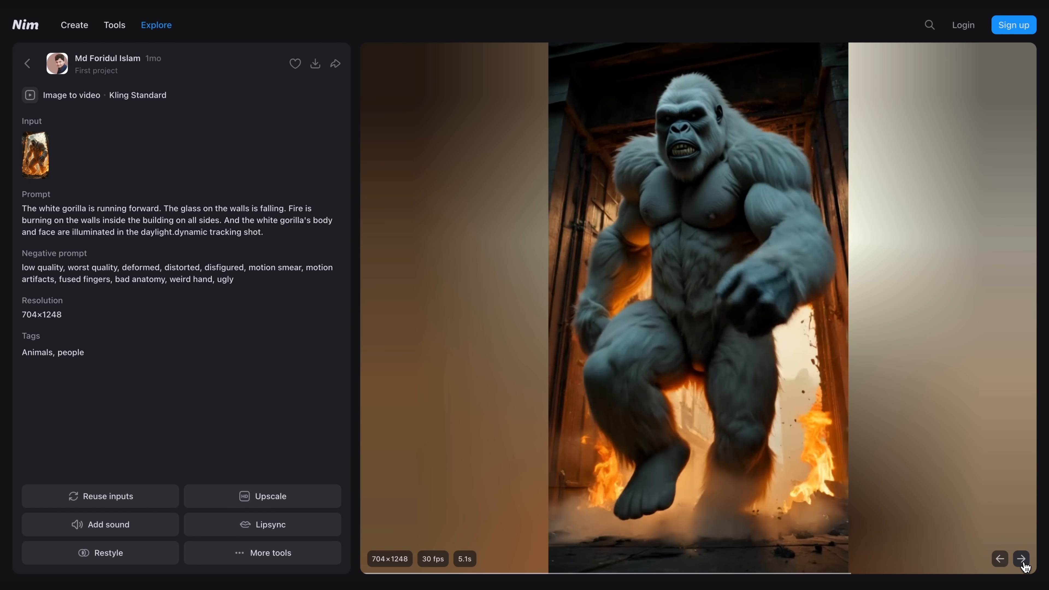
click(1022, 558)
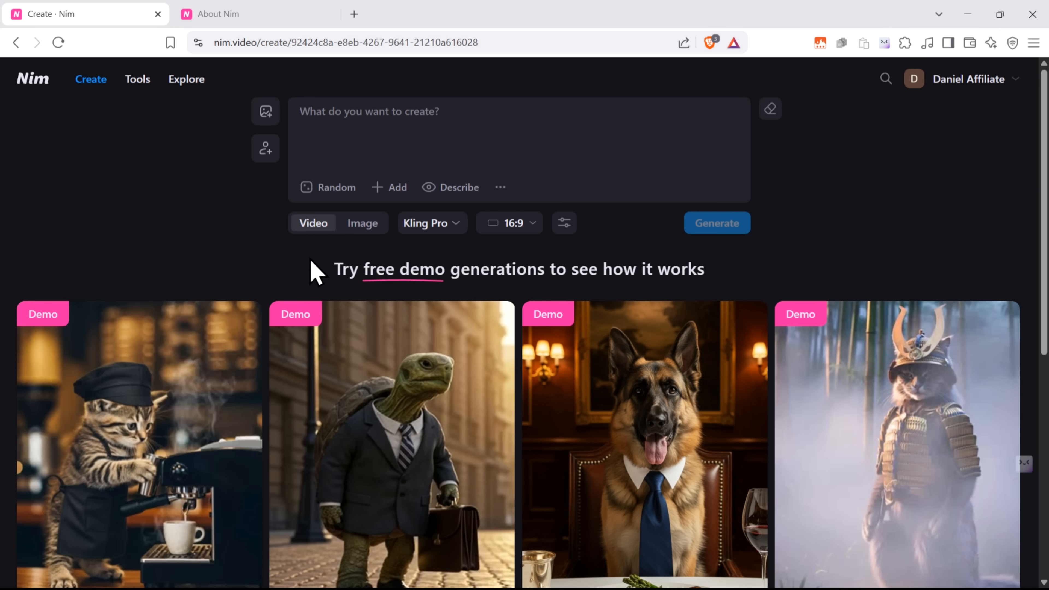
click(432, 223)
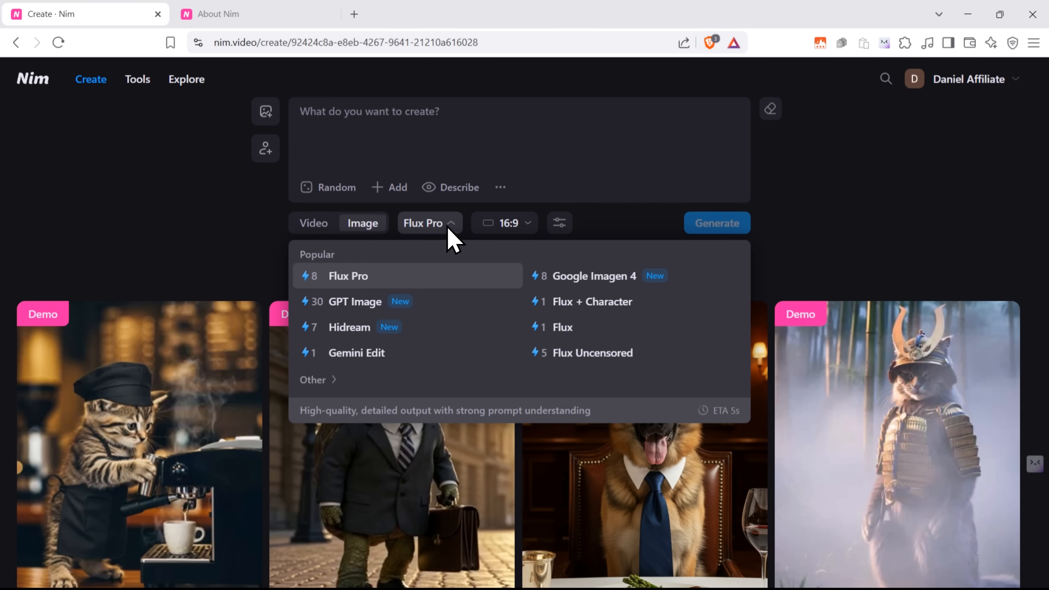
mouse_move(592, 353)
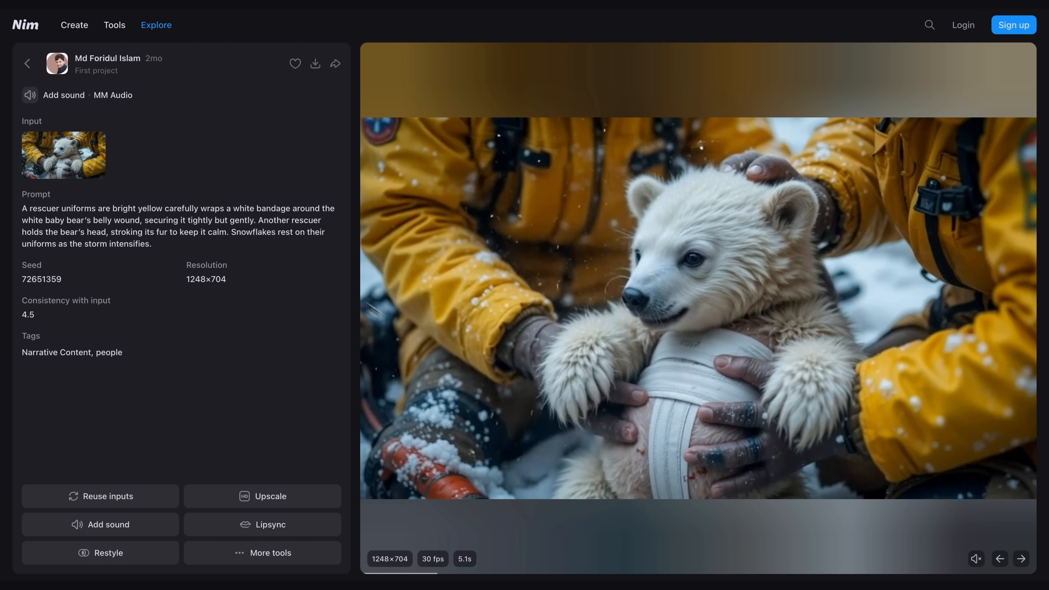
click(114, 24)
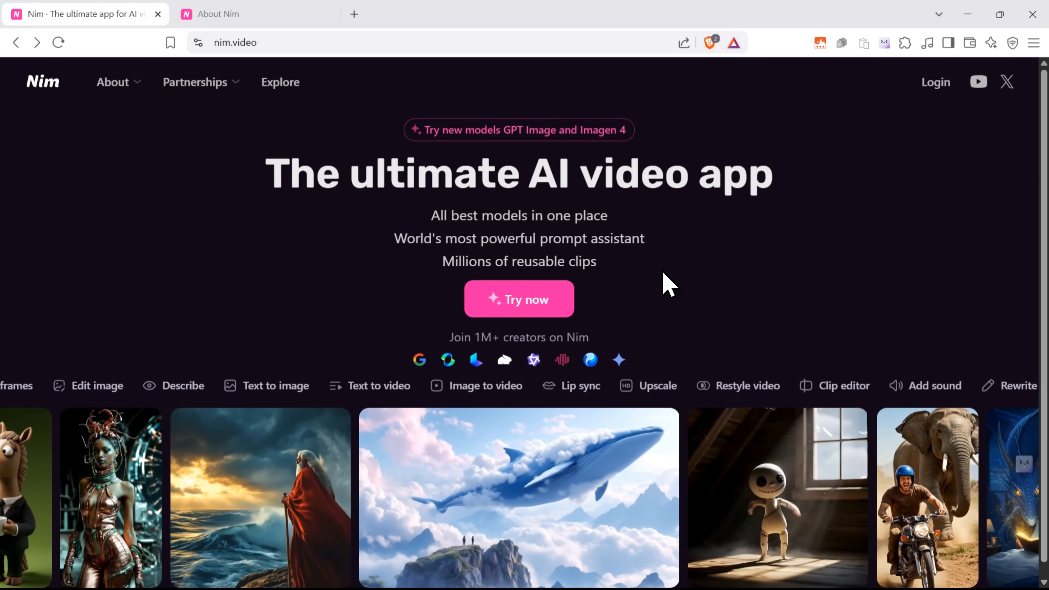
Load the demo ramen-bowl prompt with its reference image, then go to the Explore community gallery via the Tools menu.
click(518, 299)
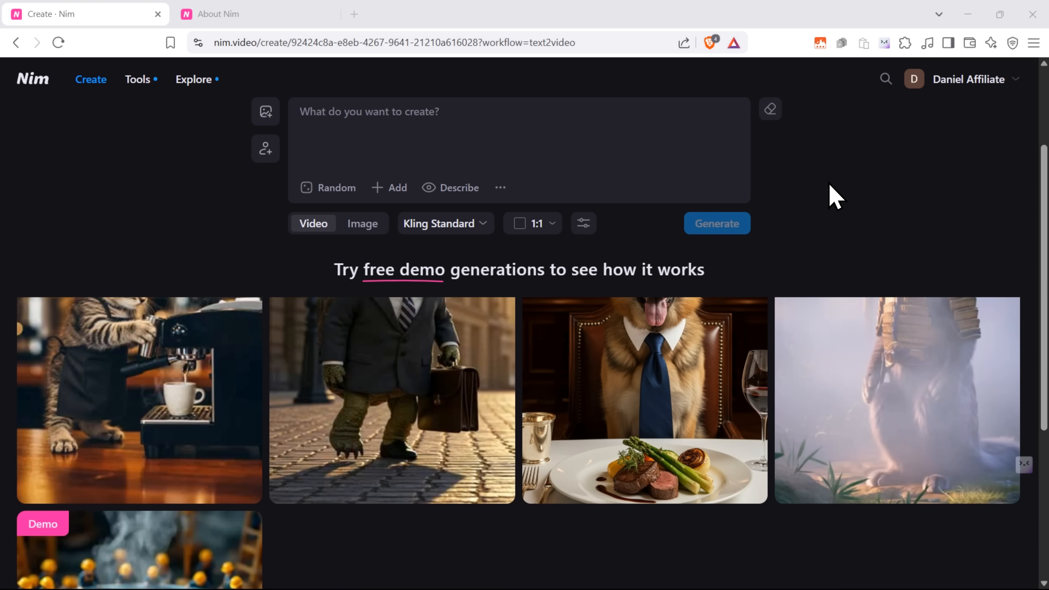
scroll(down, 3)
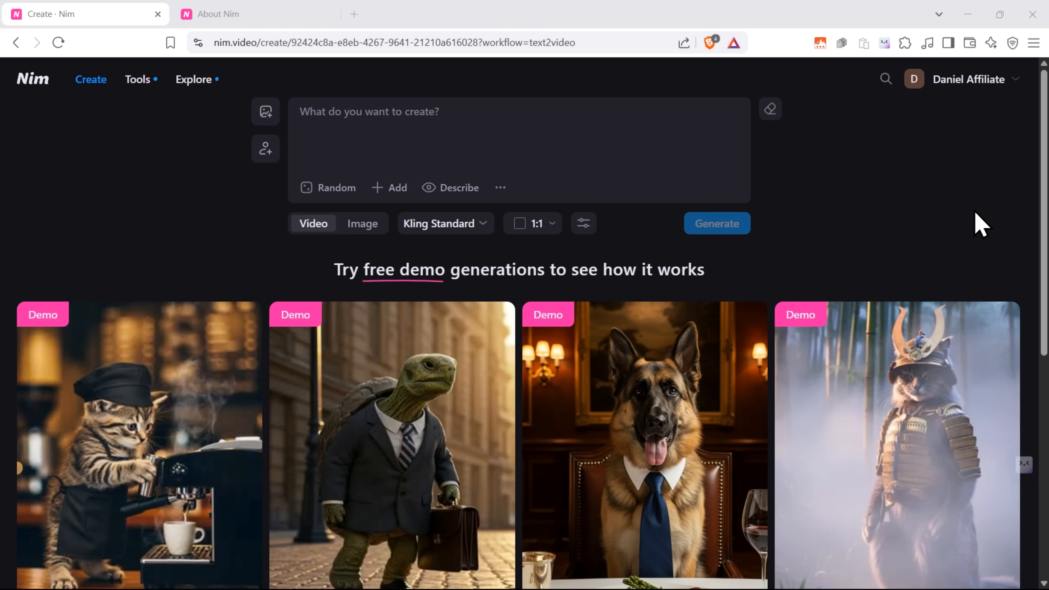
mouse_move(117, 362)
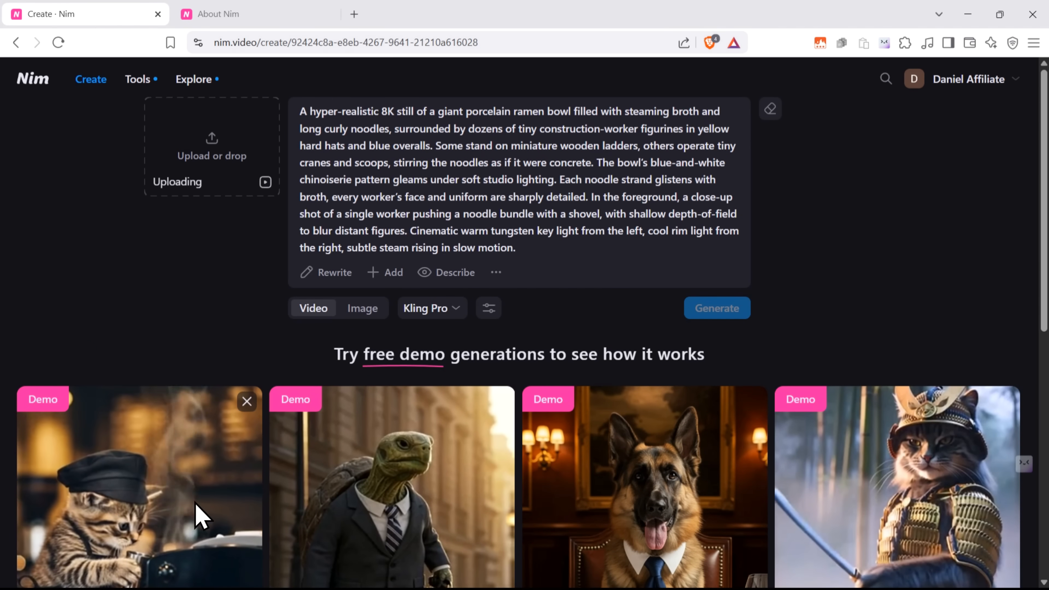
click(137, 79)
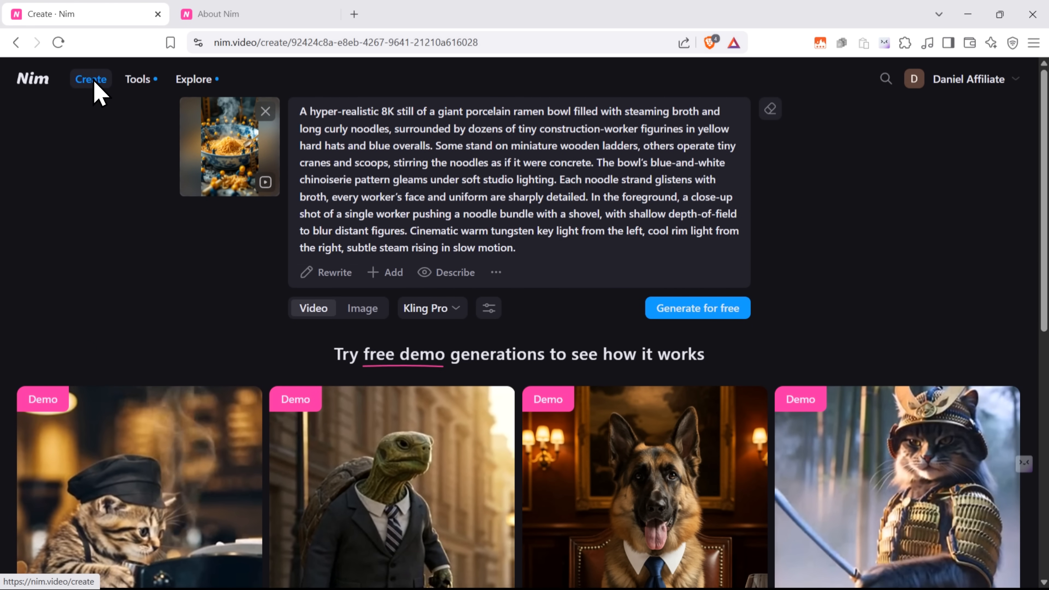
click(138, 79)
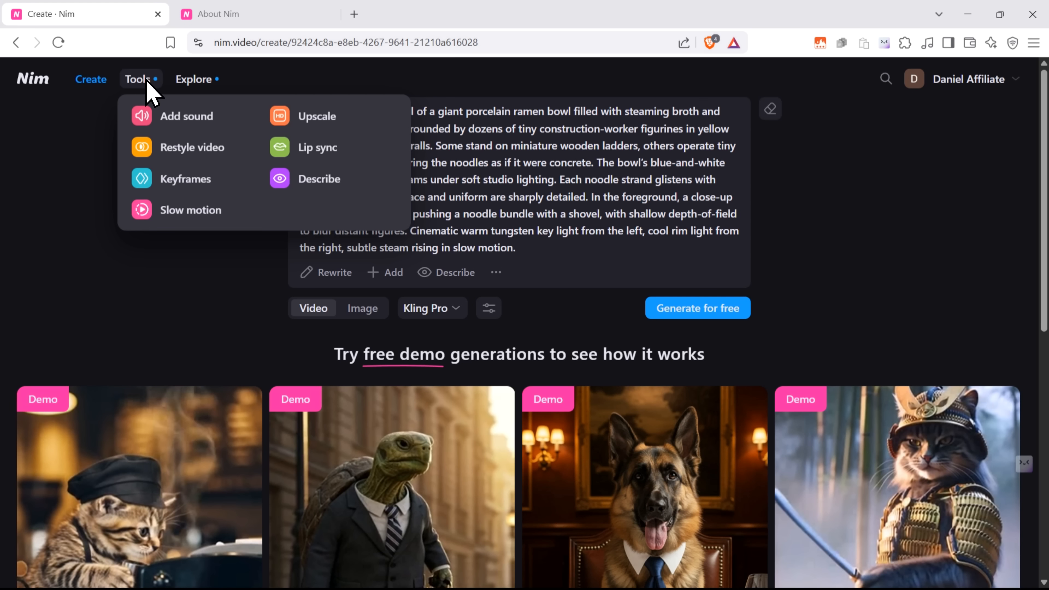
click(194, 78)
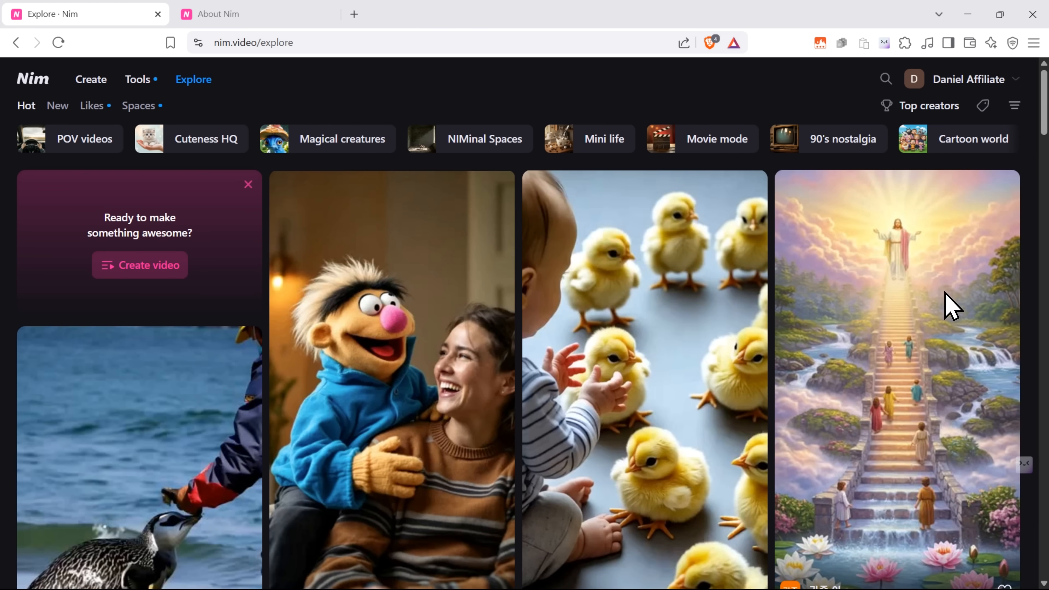
scroll(down, 3)
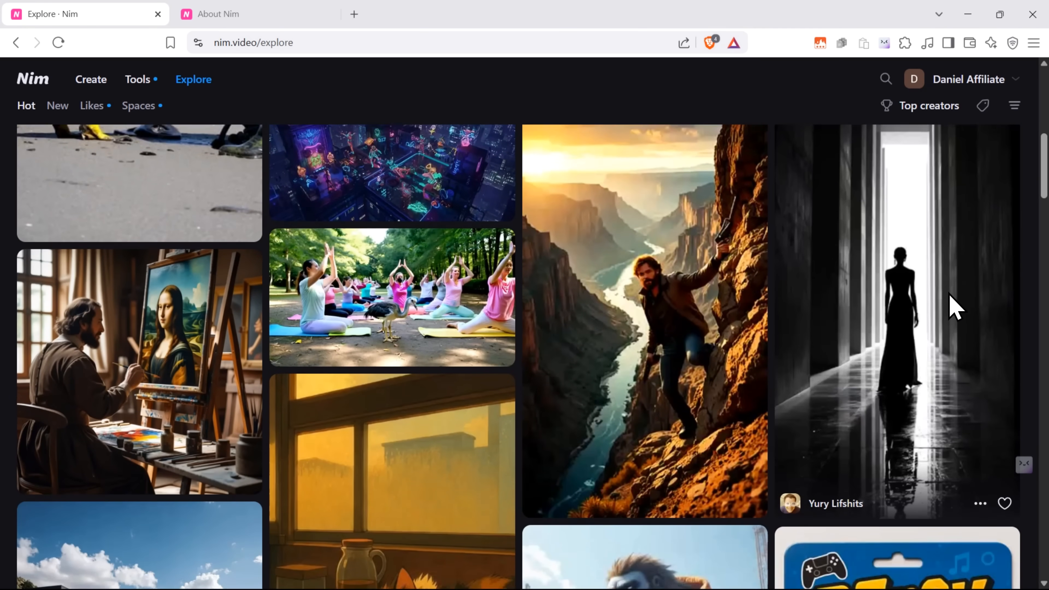
scroll(down, 3)
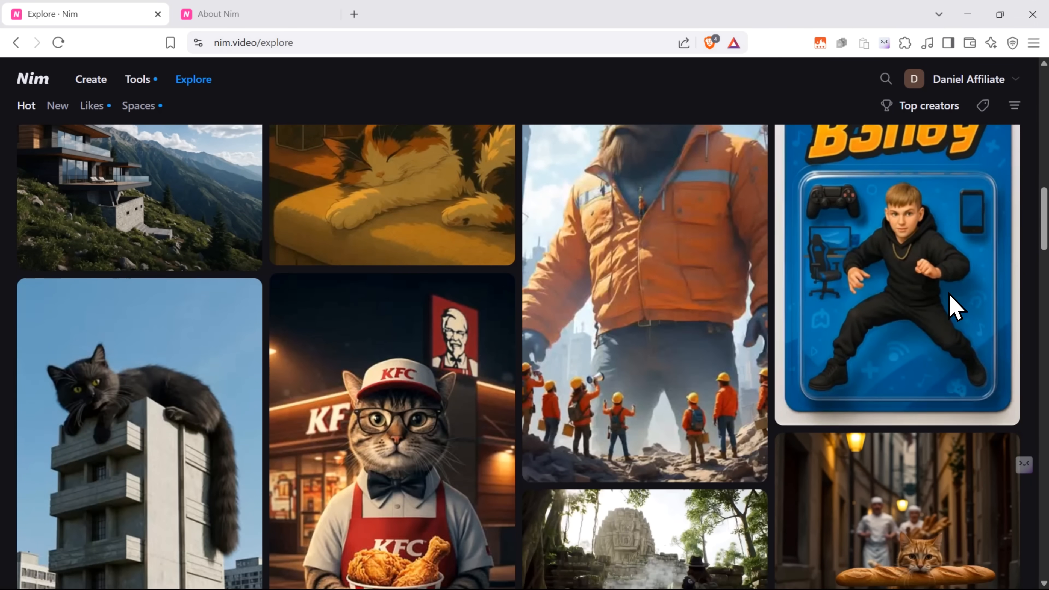
scroll(down, 3)
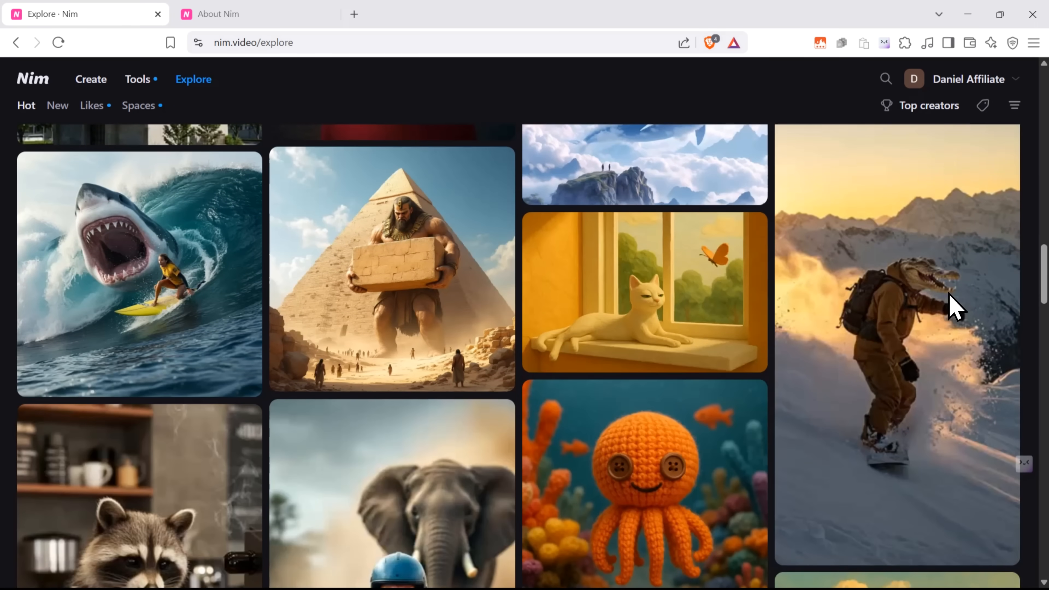
scroll(down, 3)
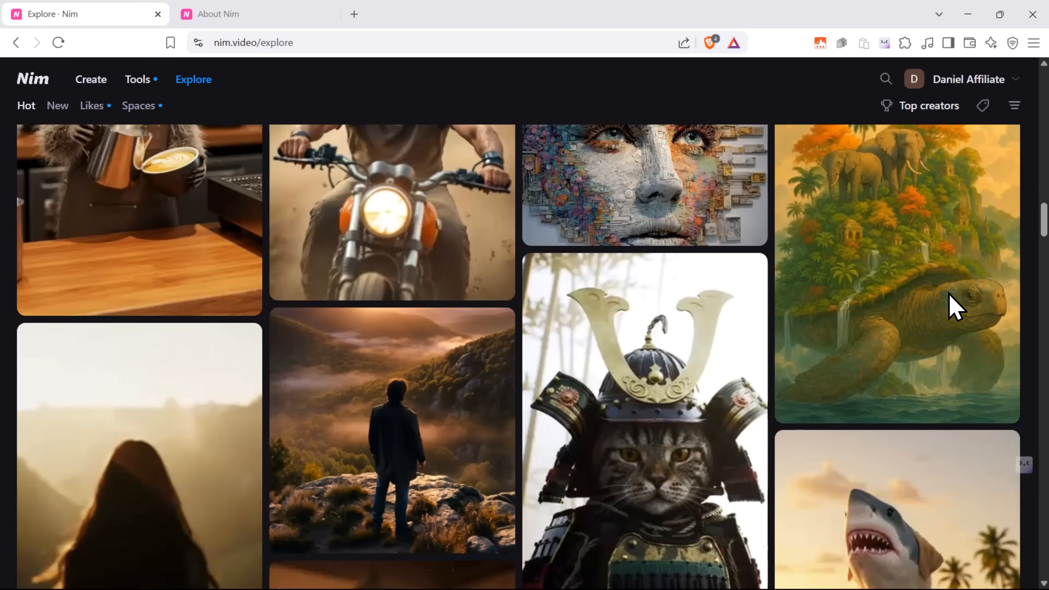
scroll(down, 3)
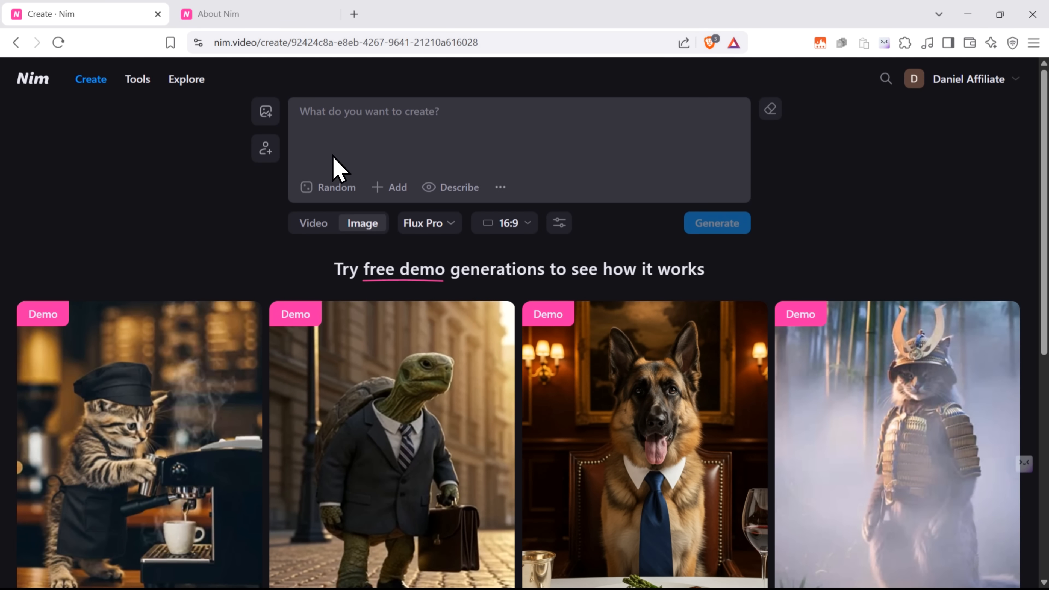
mouse_move(347, 277)
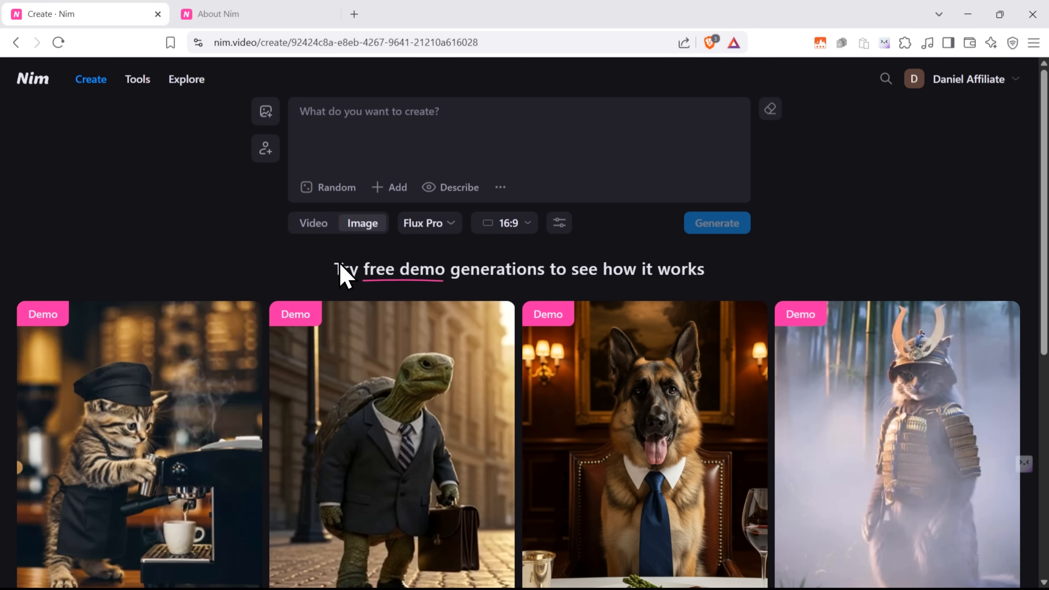
Keep Flux Pro as the image model and 16:9 aspect ratio, and review the seed settings.
click(427, 223)
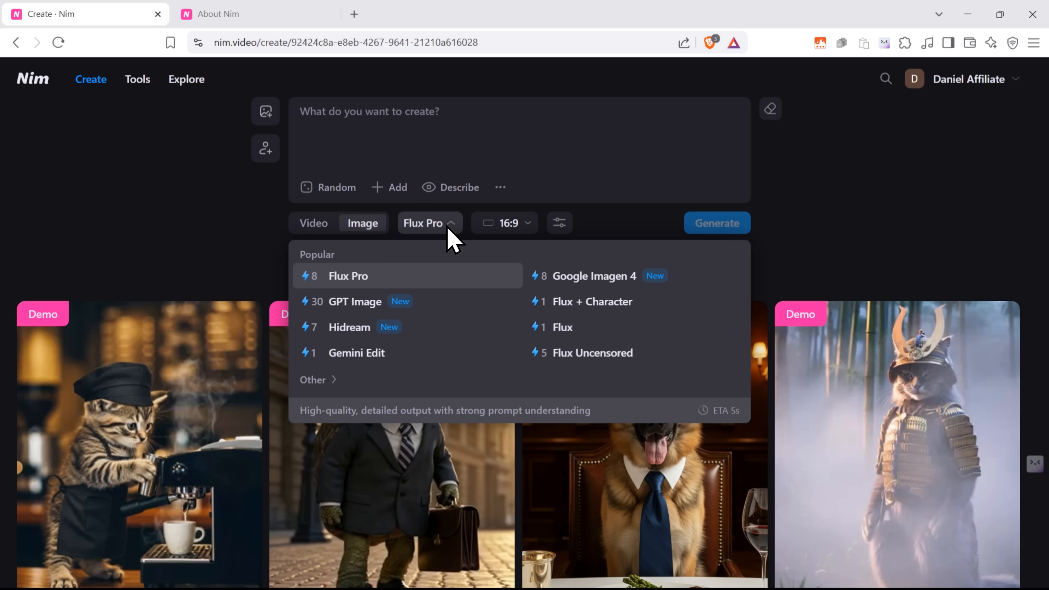
mouse_move(482, 368)
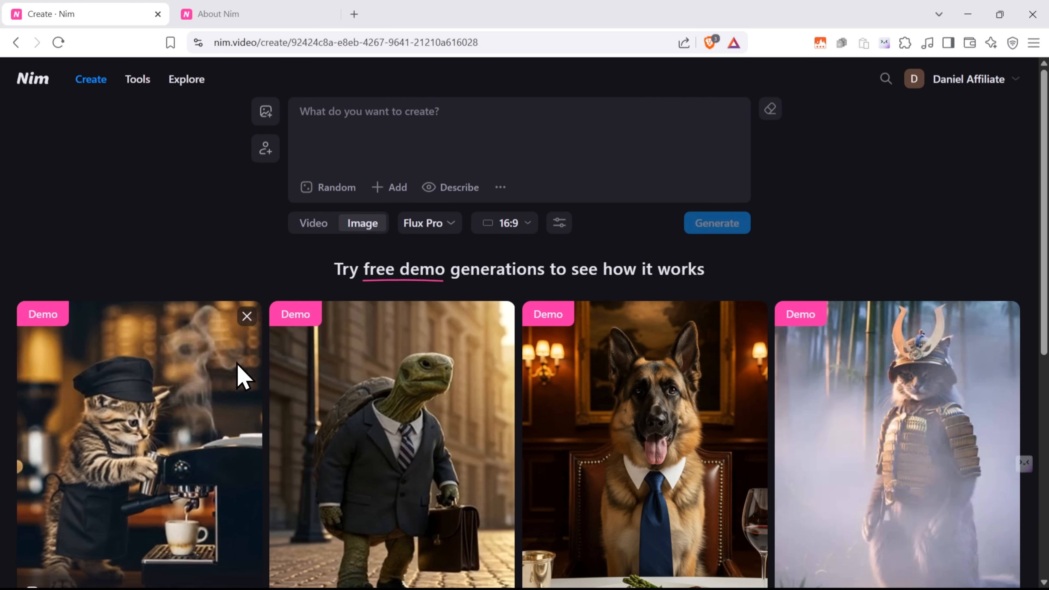
click(504, 223)
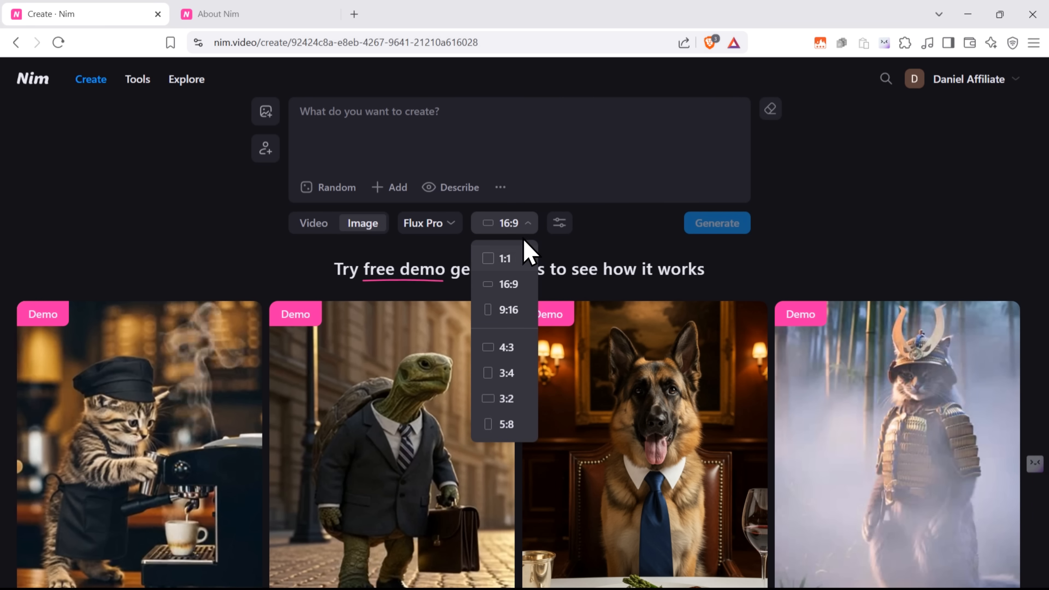
click(504, 223)
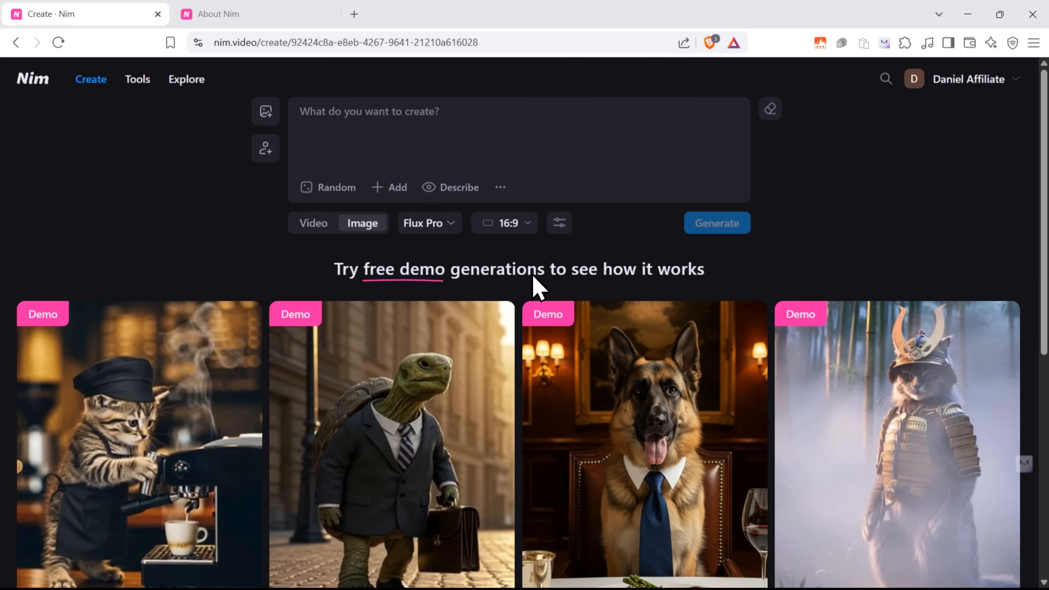
click(560, 223)
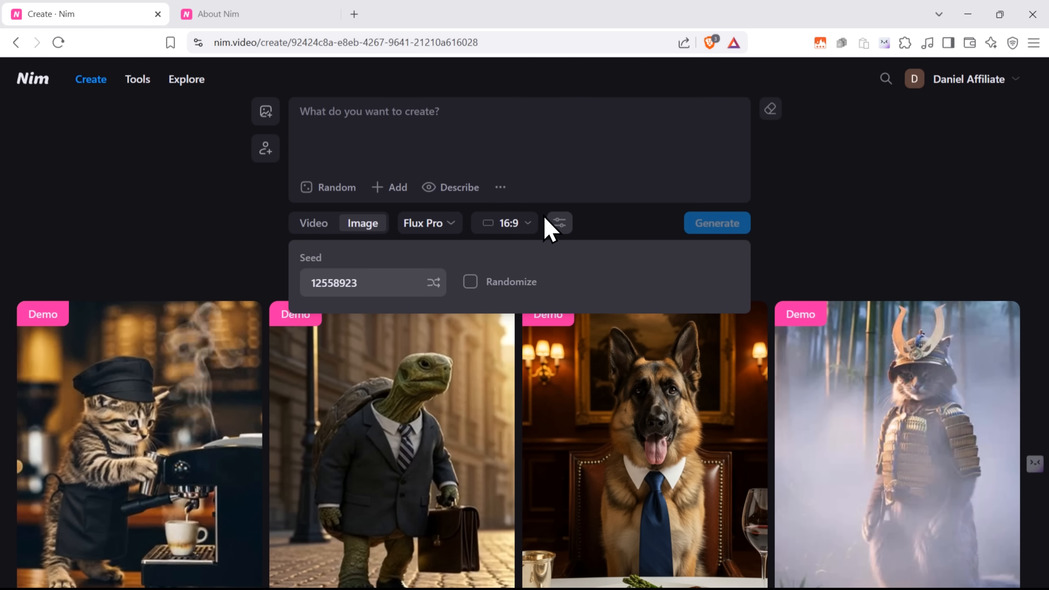
click(559, 223)
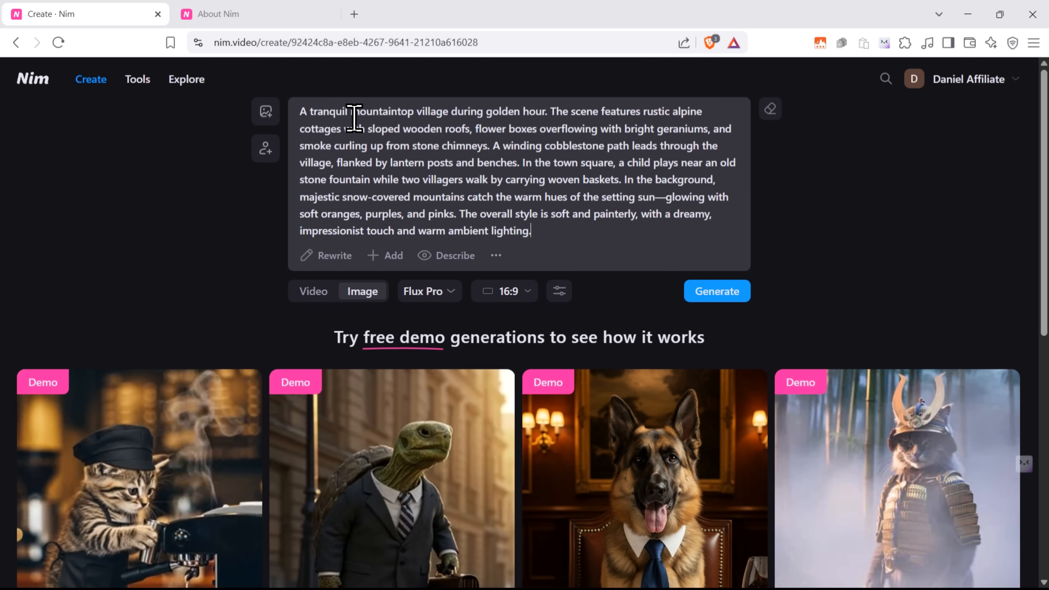
mouse_move(456, 107)
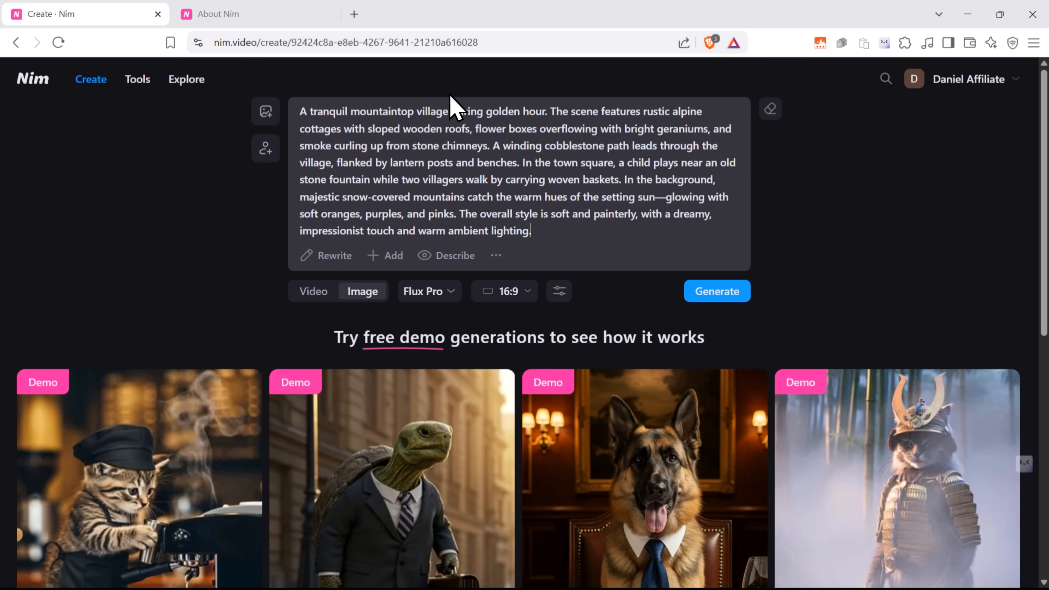
mouse_move(585, 226)
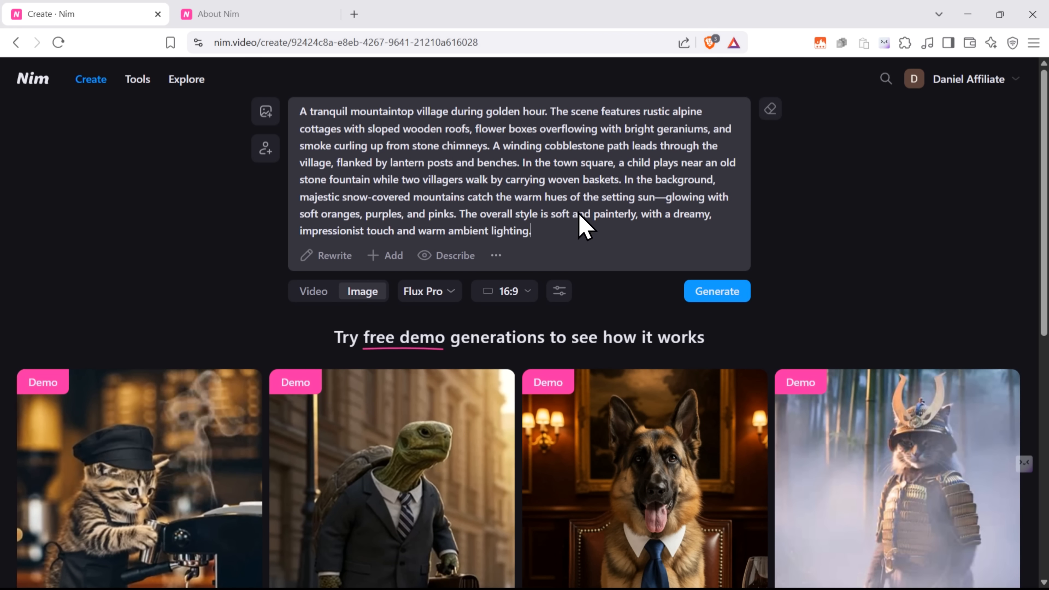
Enter the mountaintop village prompt and have Rewrite enhance it with the AI assistant.
click(496, 256)
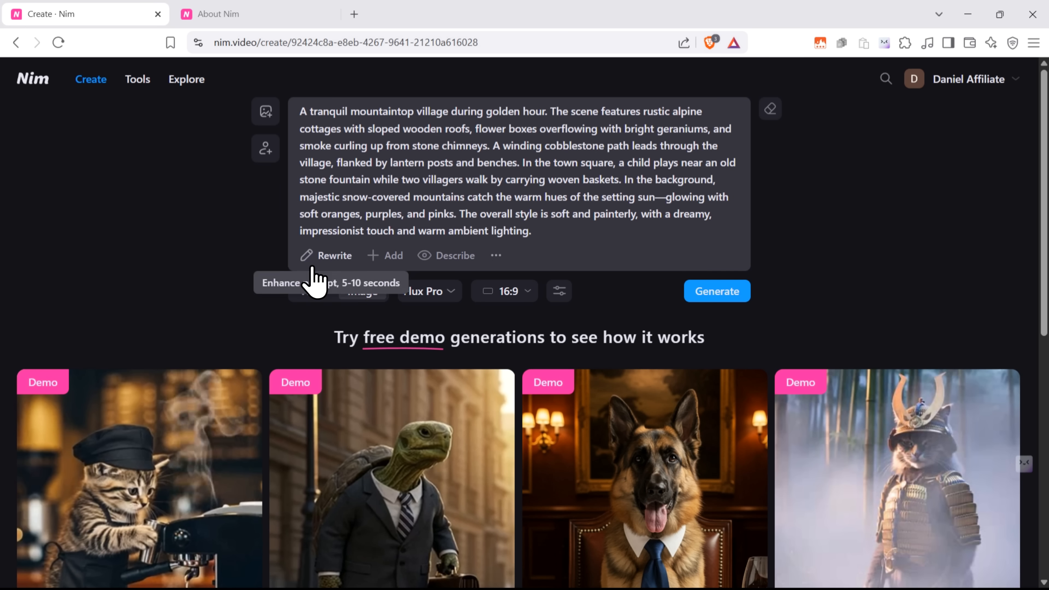
mouse_move(333, 267)
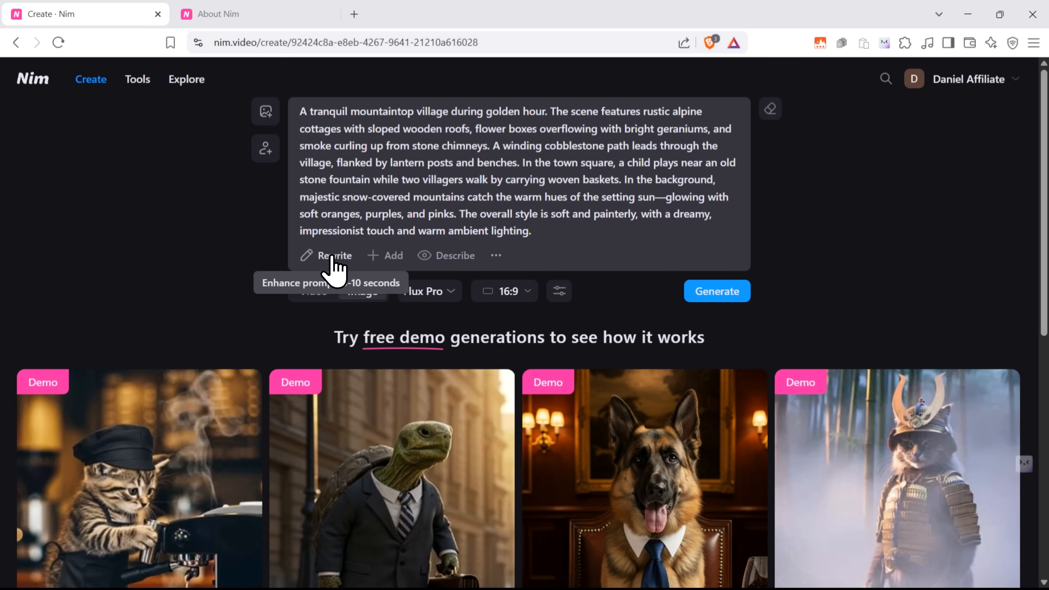
click(335, 255)
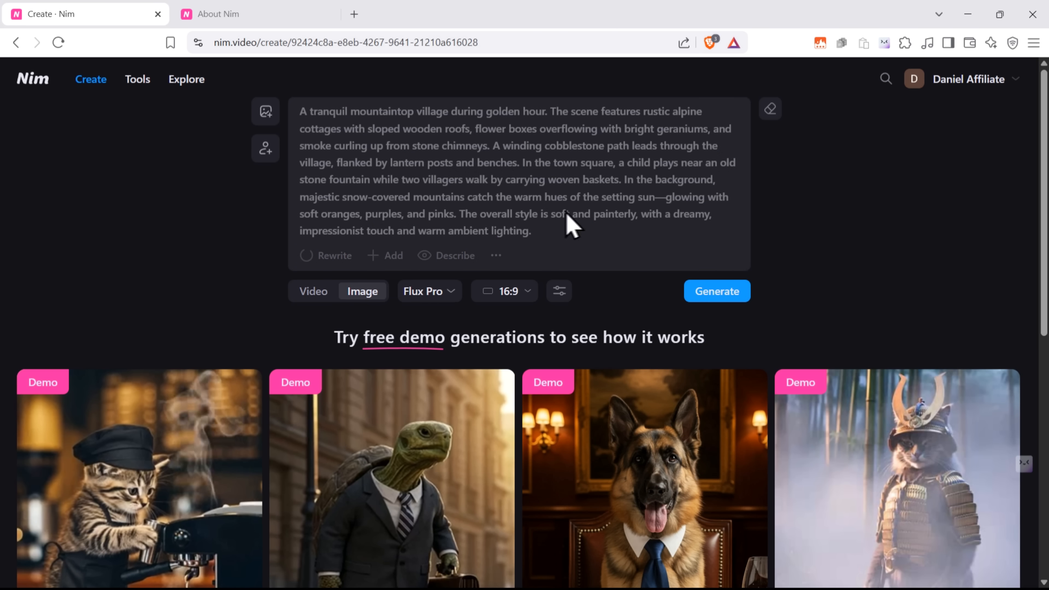
mouse_move(850, 234)
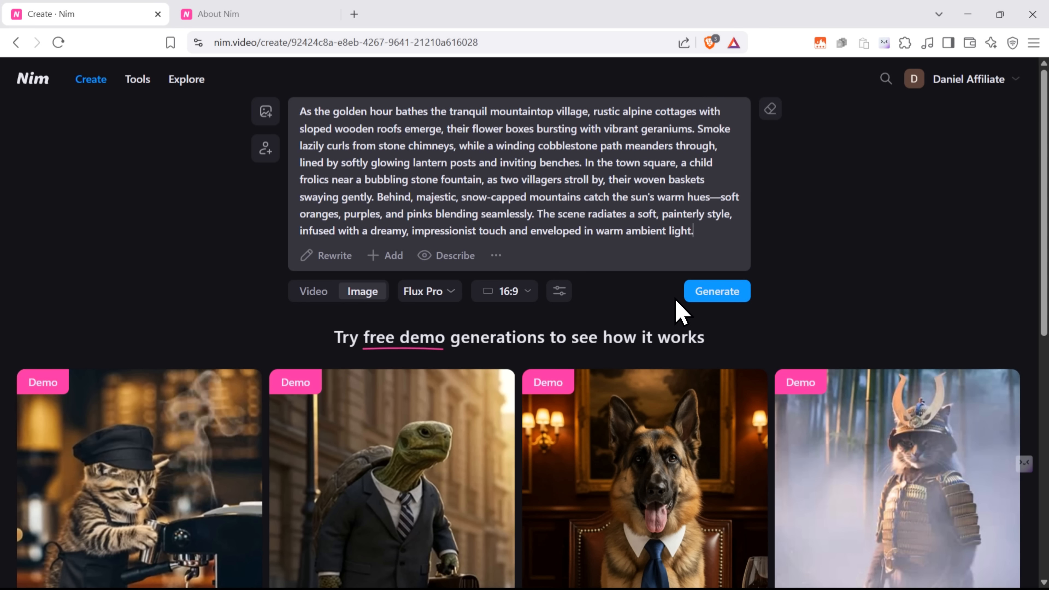
Generate the village image with Flux Pro and view the finished sunset alpine village picture.
click(717, 292)
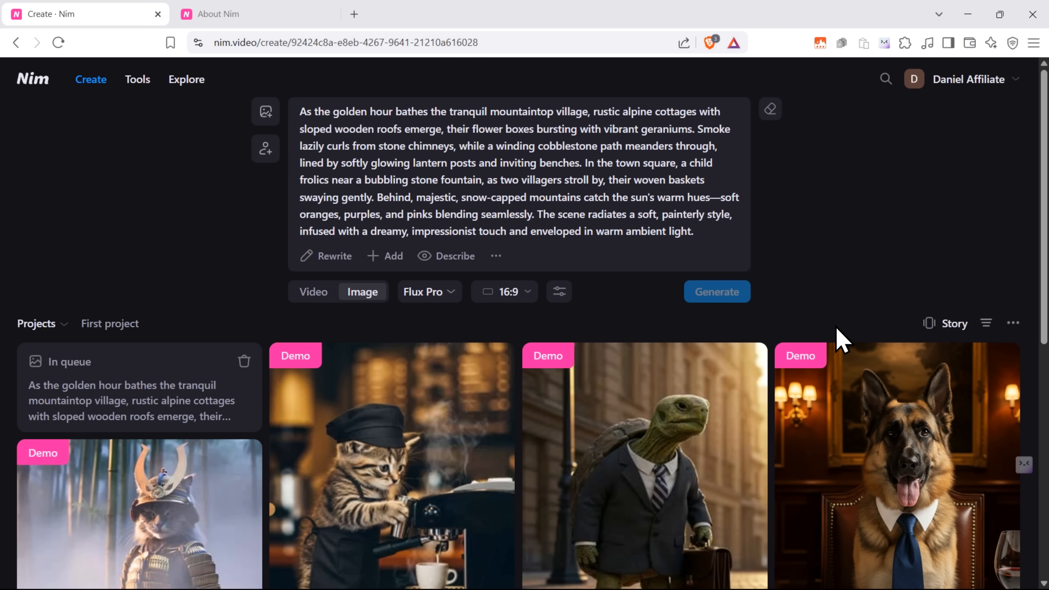
click(716, 292)
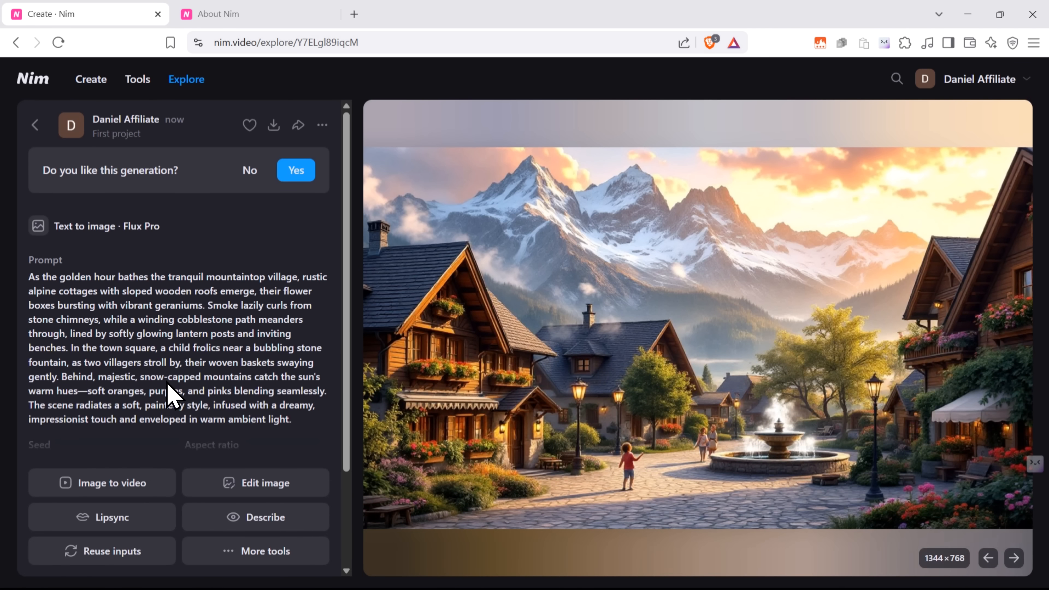
mouse_move(745, 367)
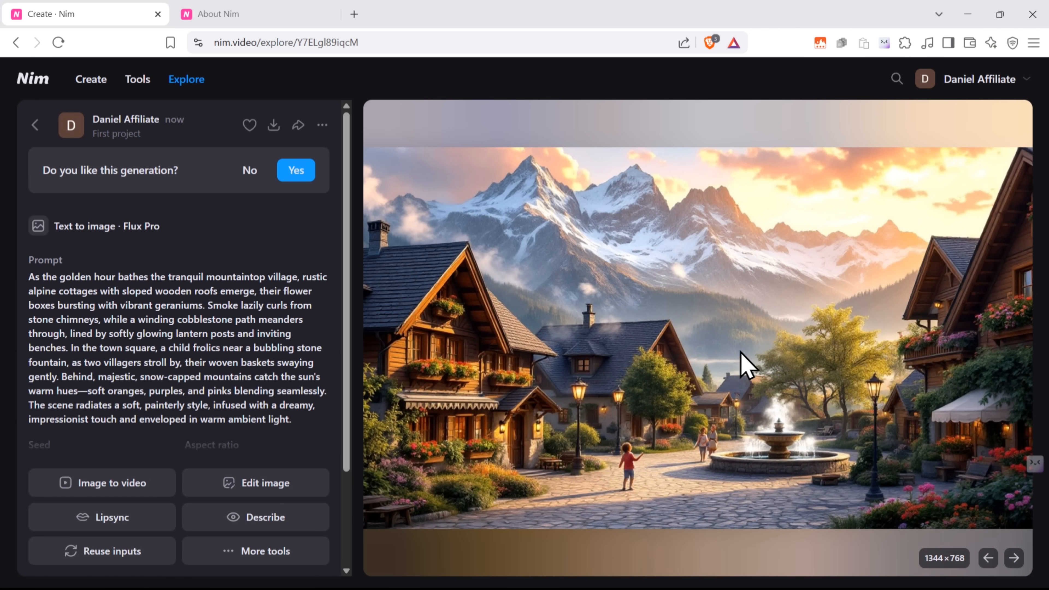
mouse_move(803, 345)
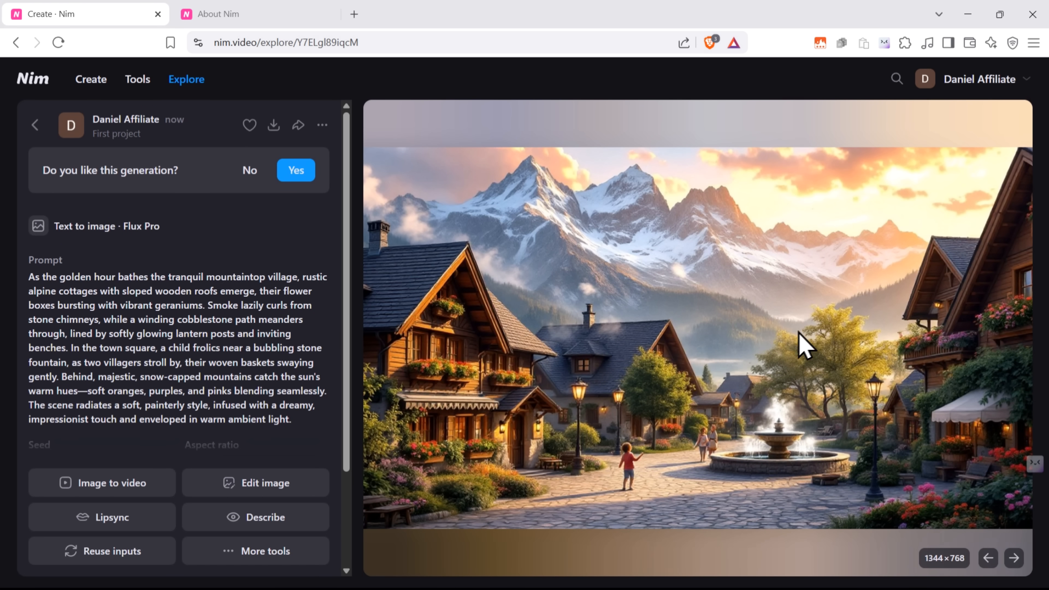
mouse_move(802, 429)
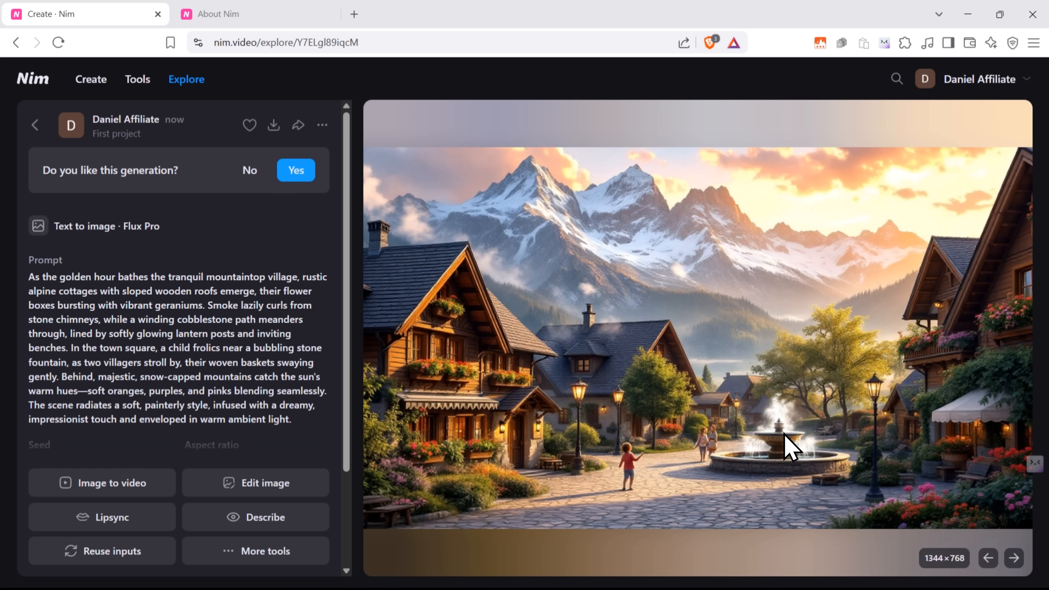
mouse_move(241, 352)
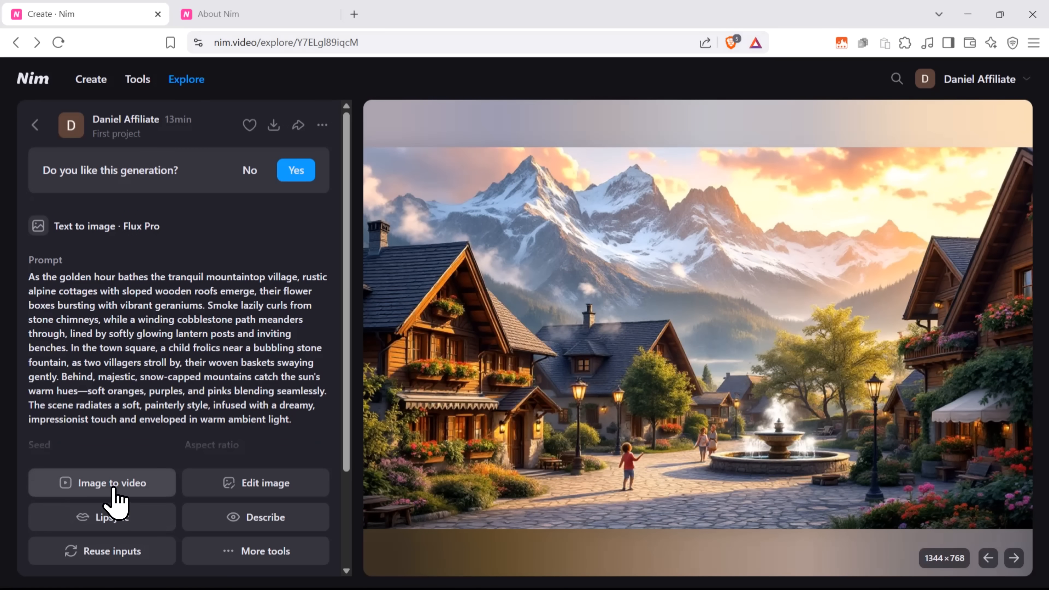
Send the village image to Image to video with Kling 2.0 and start generating the slow-pan clip.
click(102, 483)
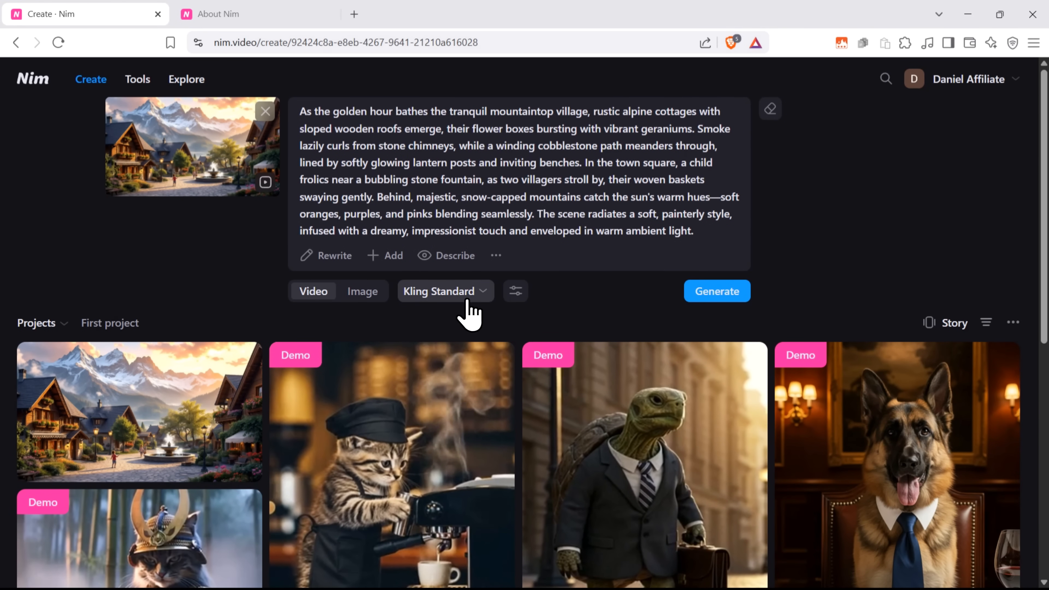
click(444, 291)
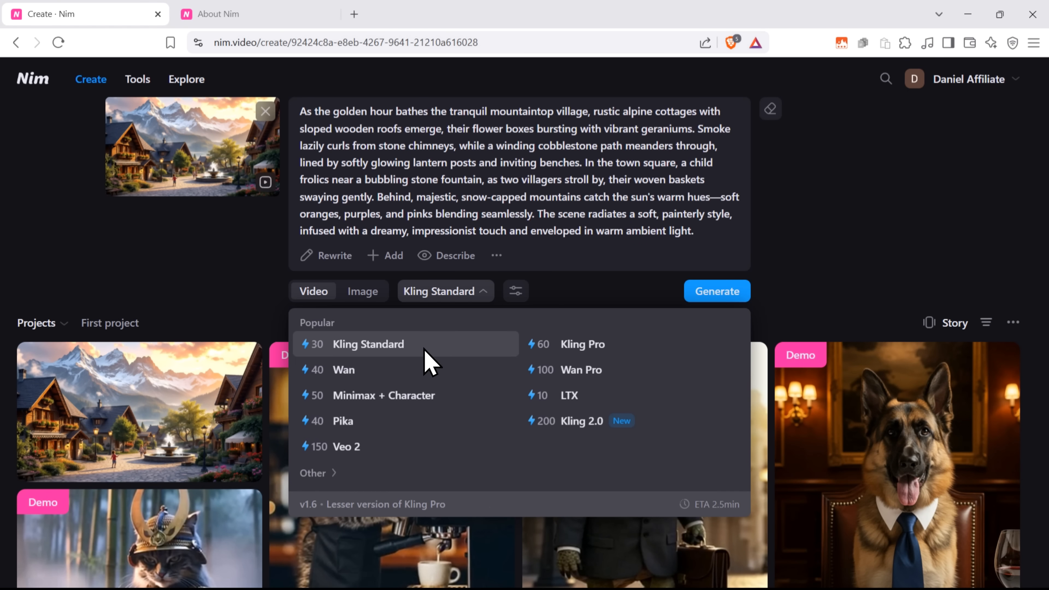
mouse_move(361, 447)
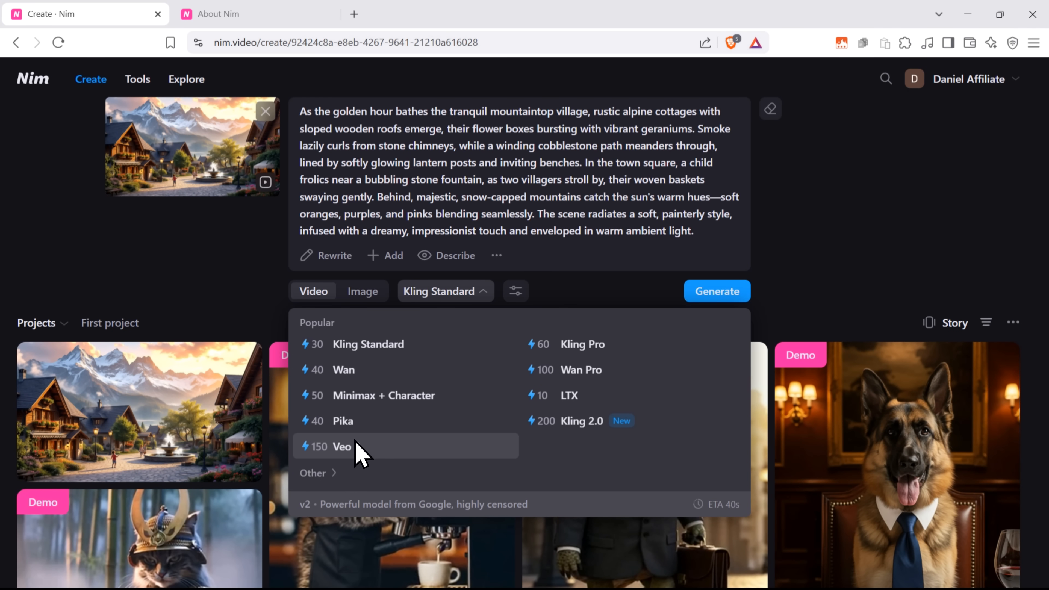
mouse_move(593, 370)
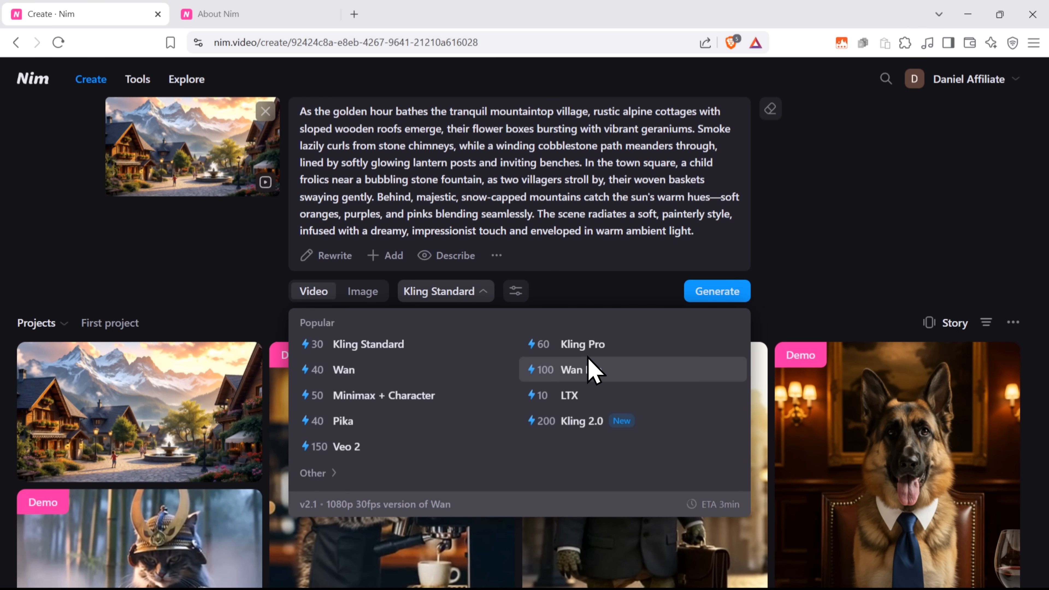
click(582, 421)
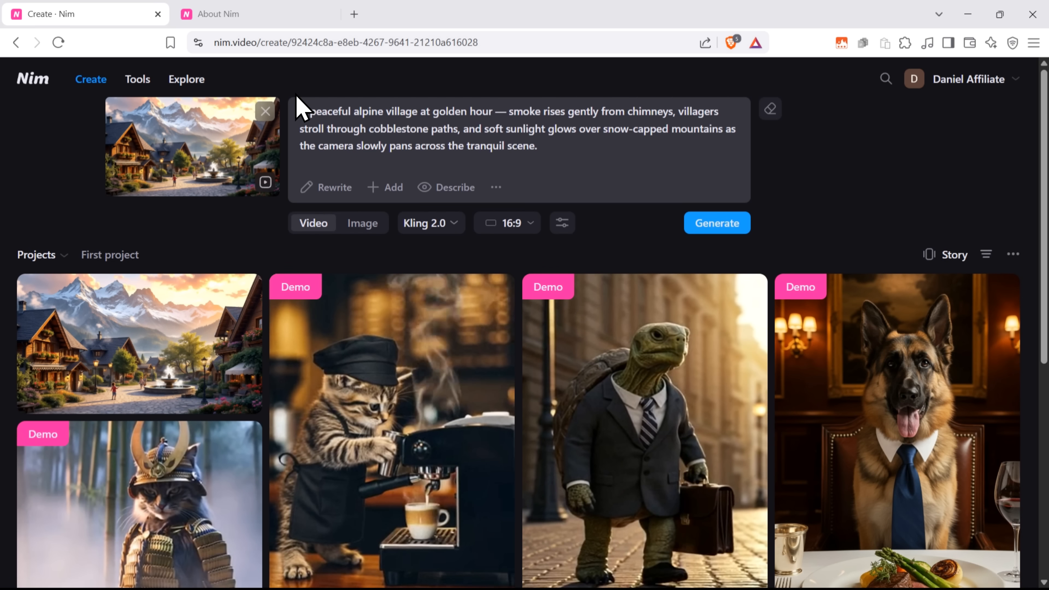
mouse_move(642, 203)
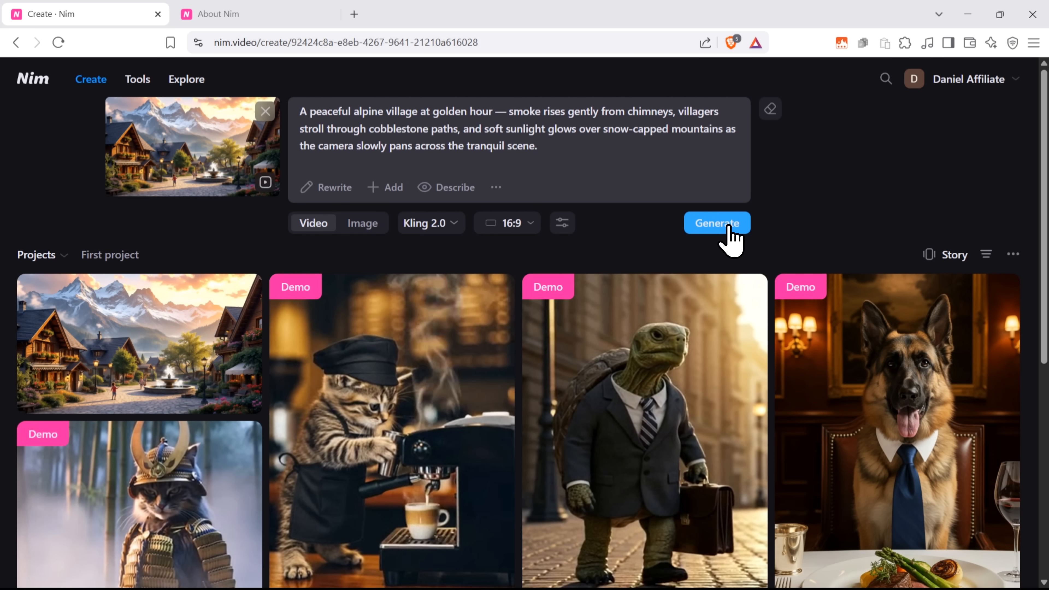
click(717, 223)
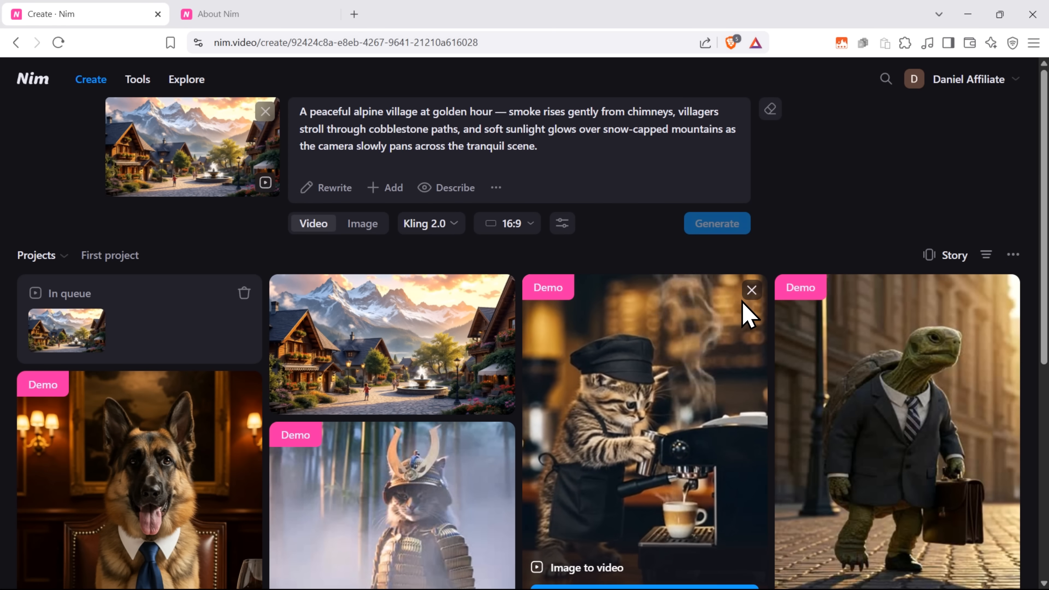
click(716, 223)
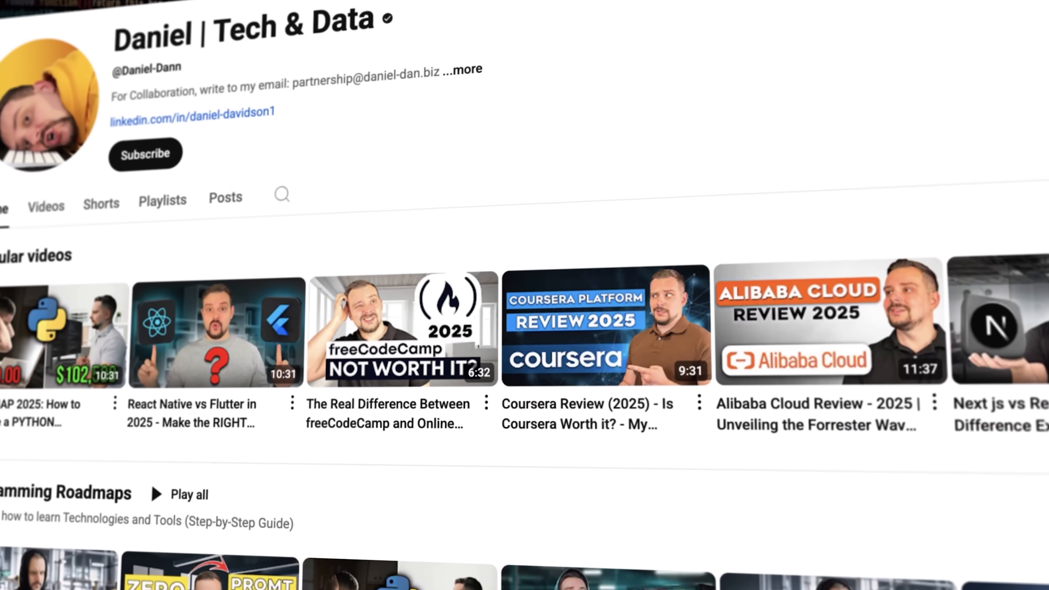
Scroll through the YouTube channel's Popular videos row.
scroll(up, 3)
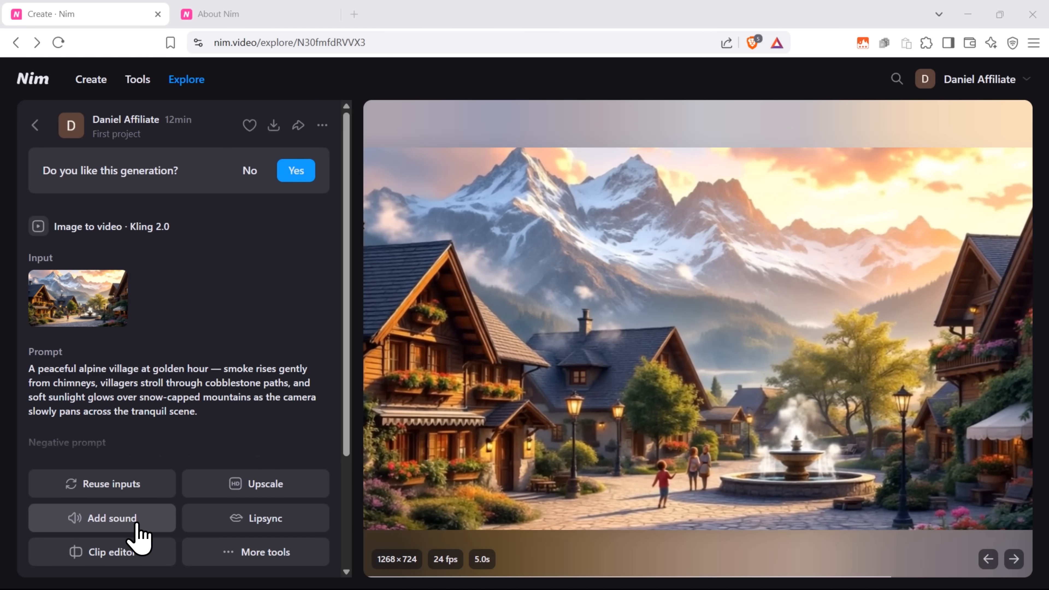
Load the finished village clip into Add sound with MMAudio and expand More controls.
click(102, 518)
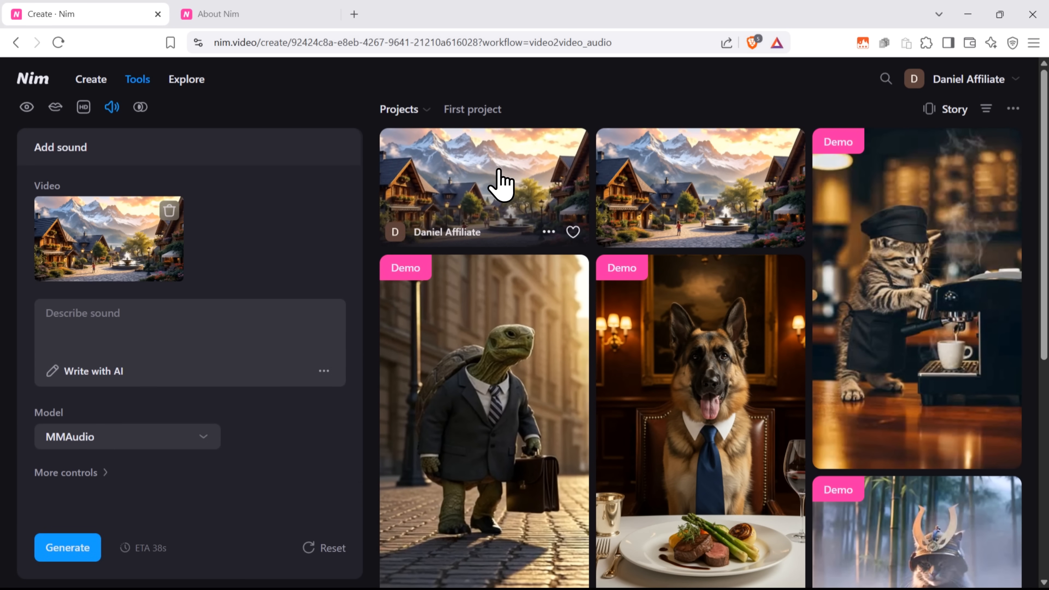
click(484, 186)
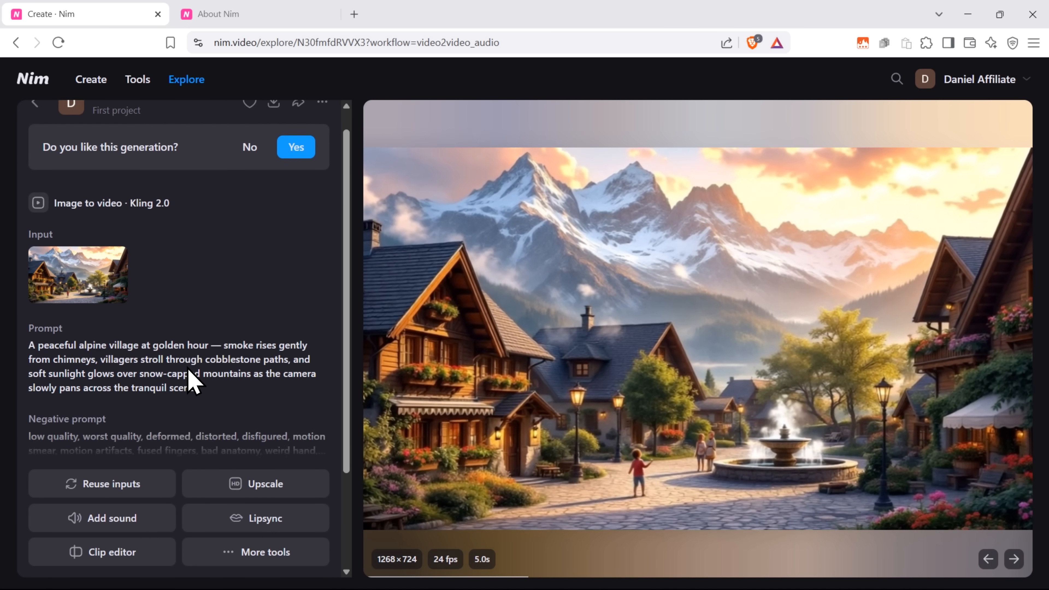
click(102, 518)
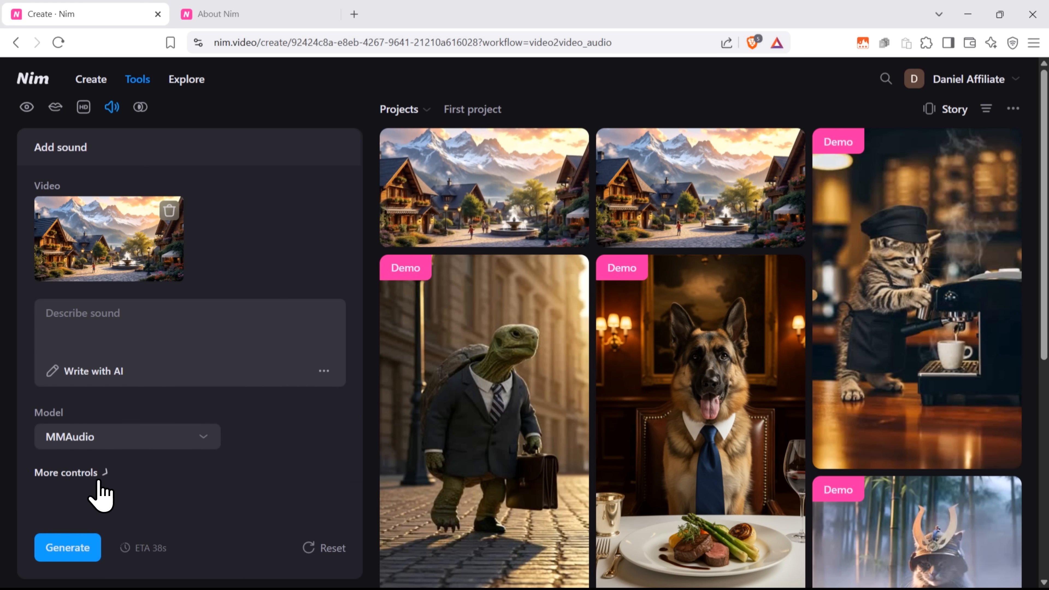
click(71, 472)
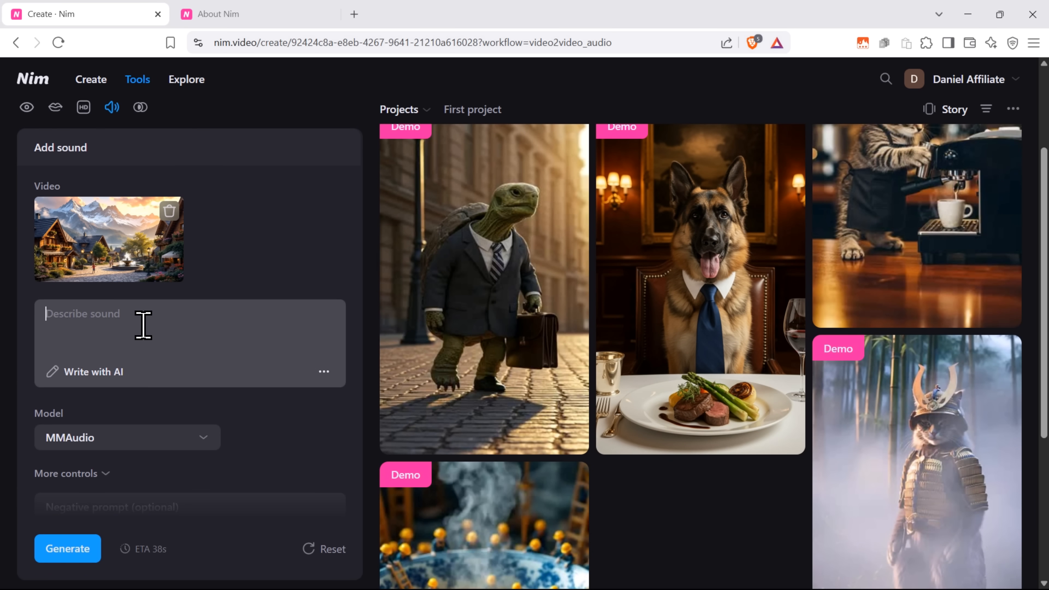
mouse_move(142, 317)
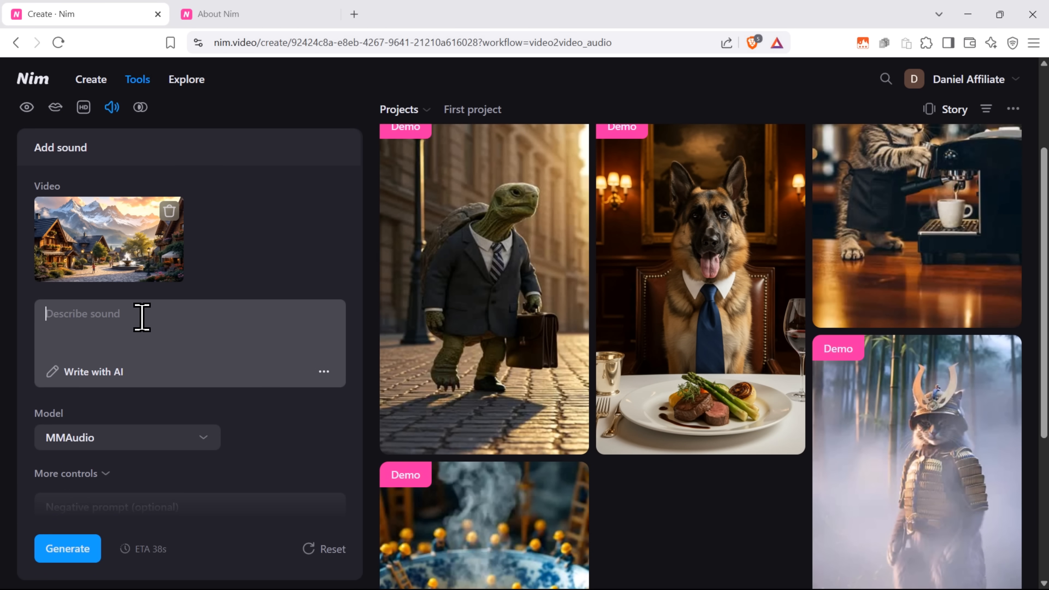
mouse_move(83, 372)
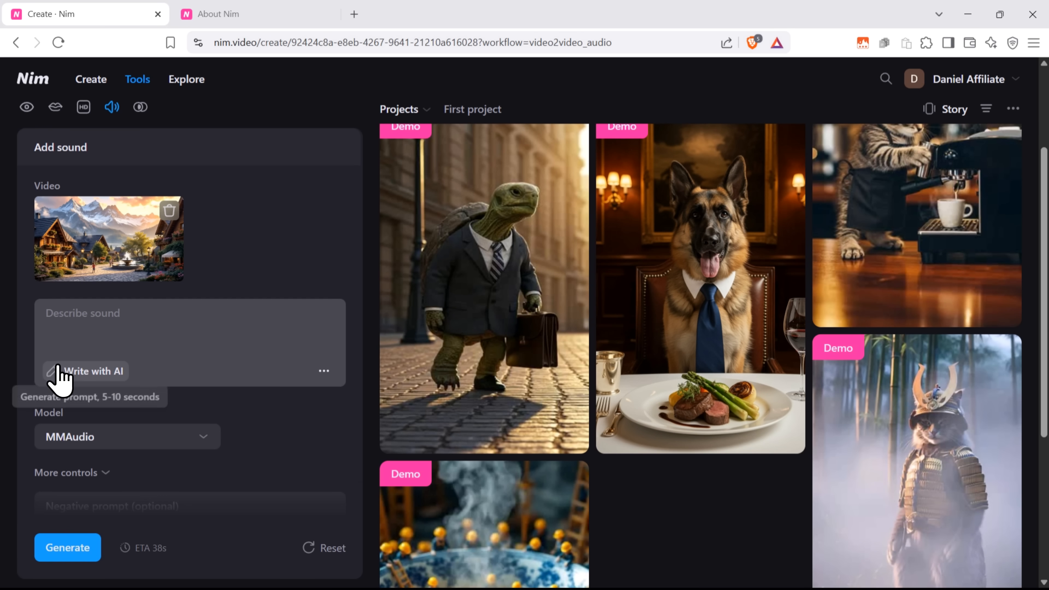
Have AI write the breeze, laughter and fountain sound description, then generate it with MMAudio.
click(85, 372)
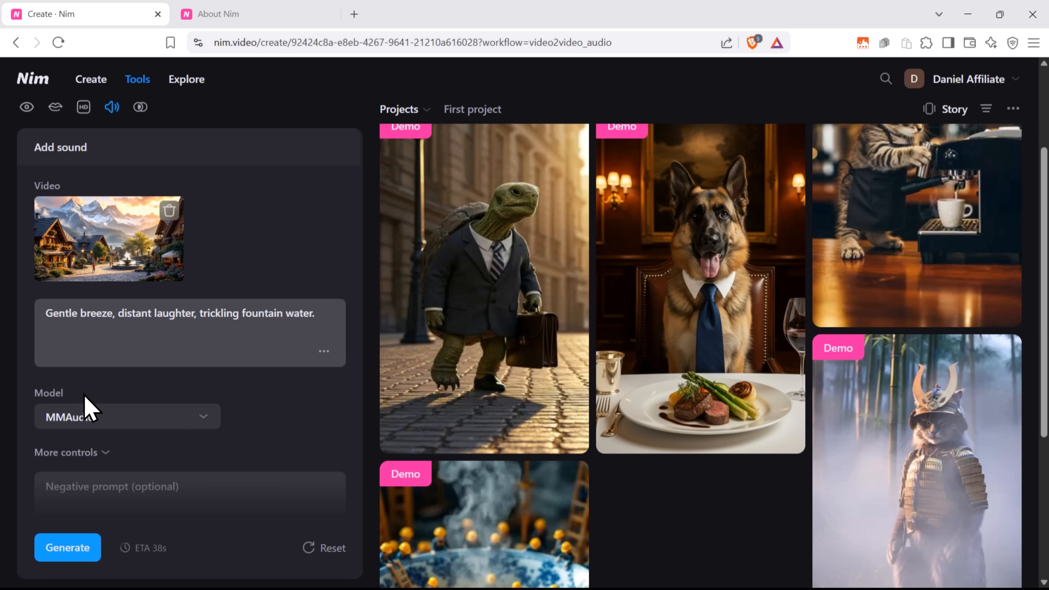
mouse_move(335, 341)
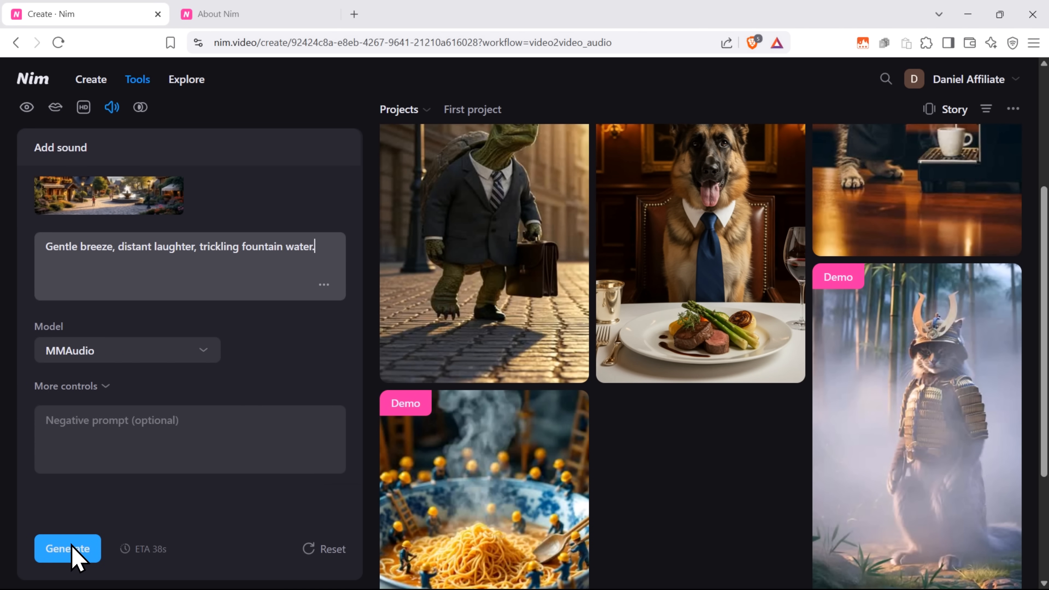
click(67, 549)
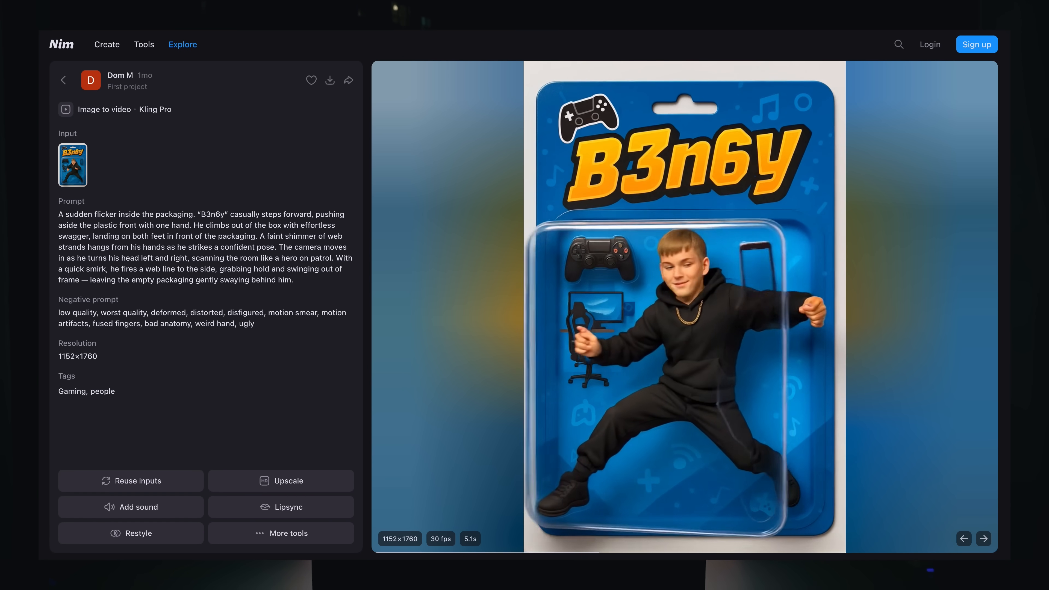
Step through two Explore example videos, then list the Sharing choices for the Superbowl commercial project.
click(983, 539)
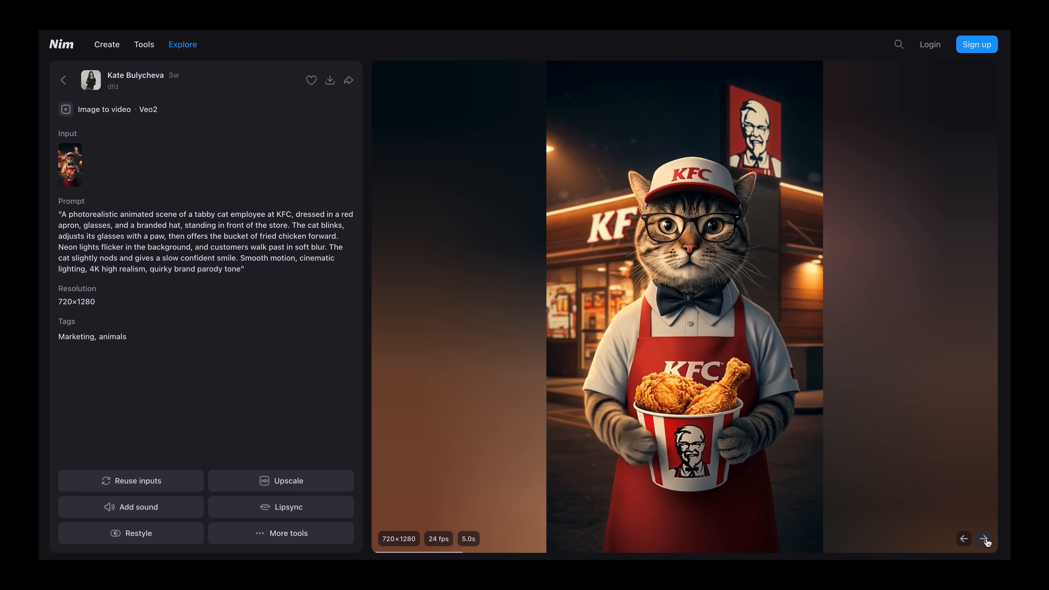
click(985, 539)
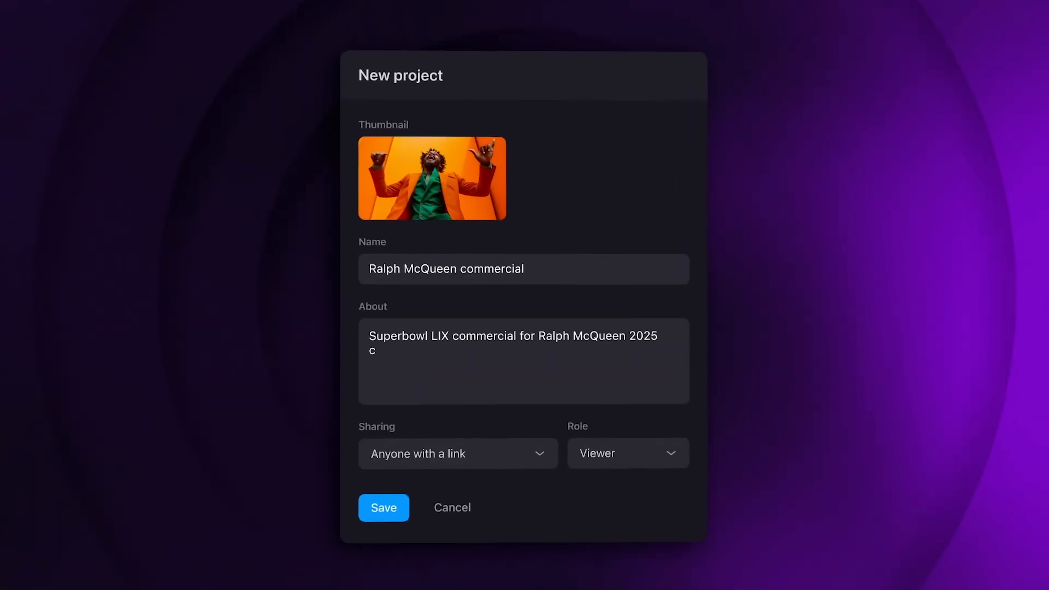
click(457, 454)
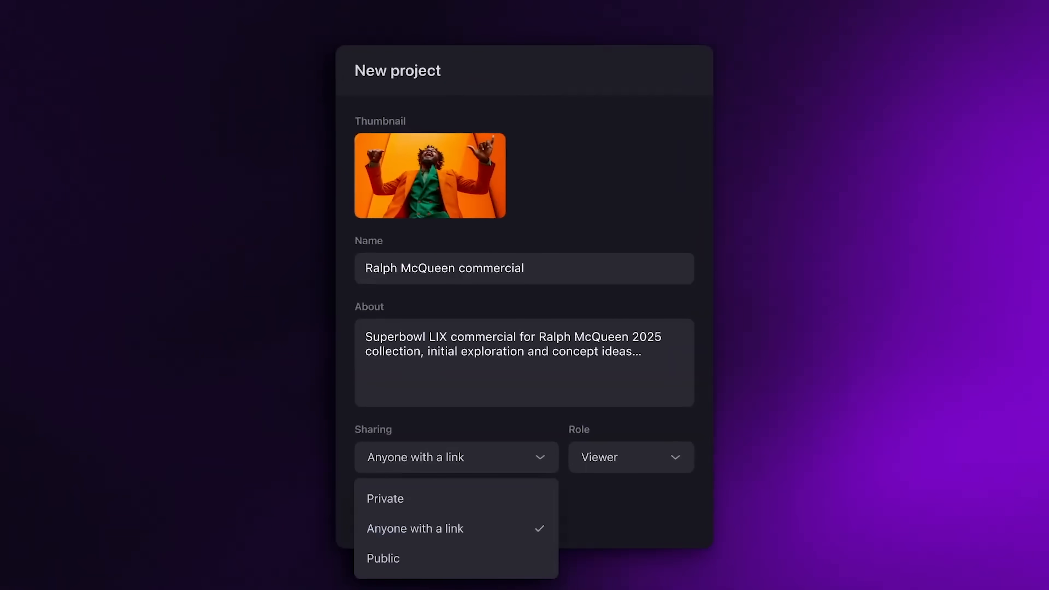